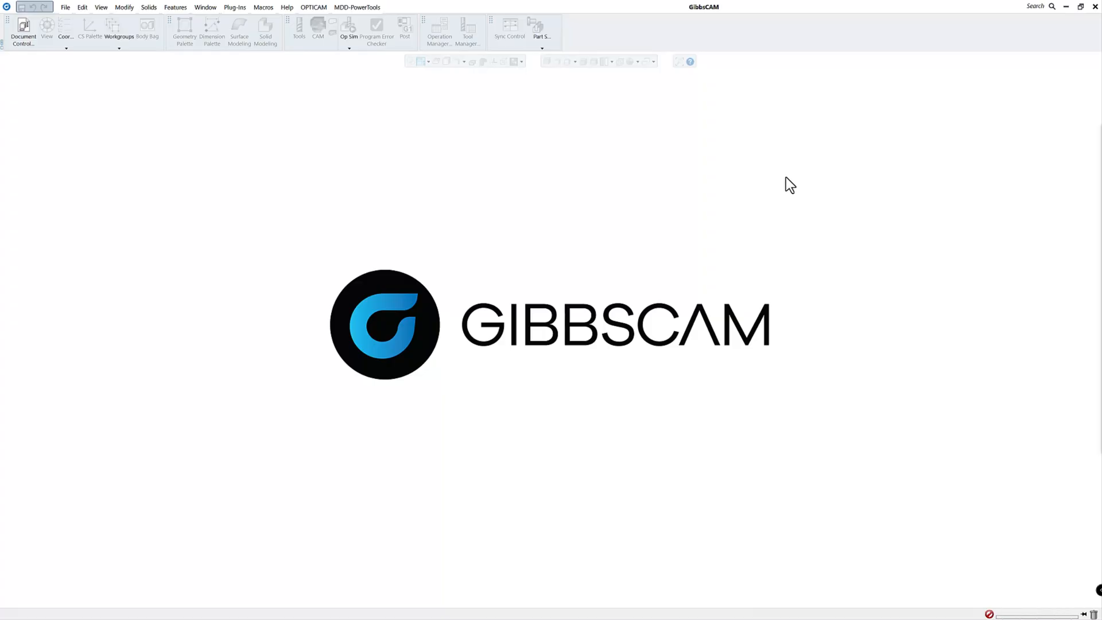
pyautogui.moveTo(772, 194)
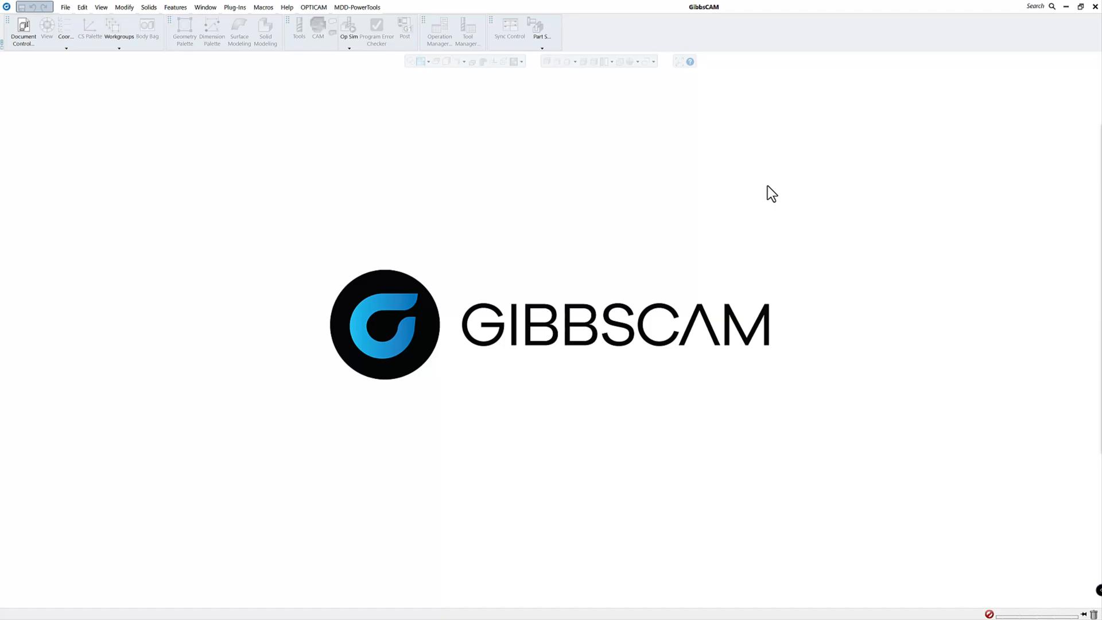
pyautogui.moveTo(621, 175)
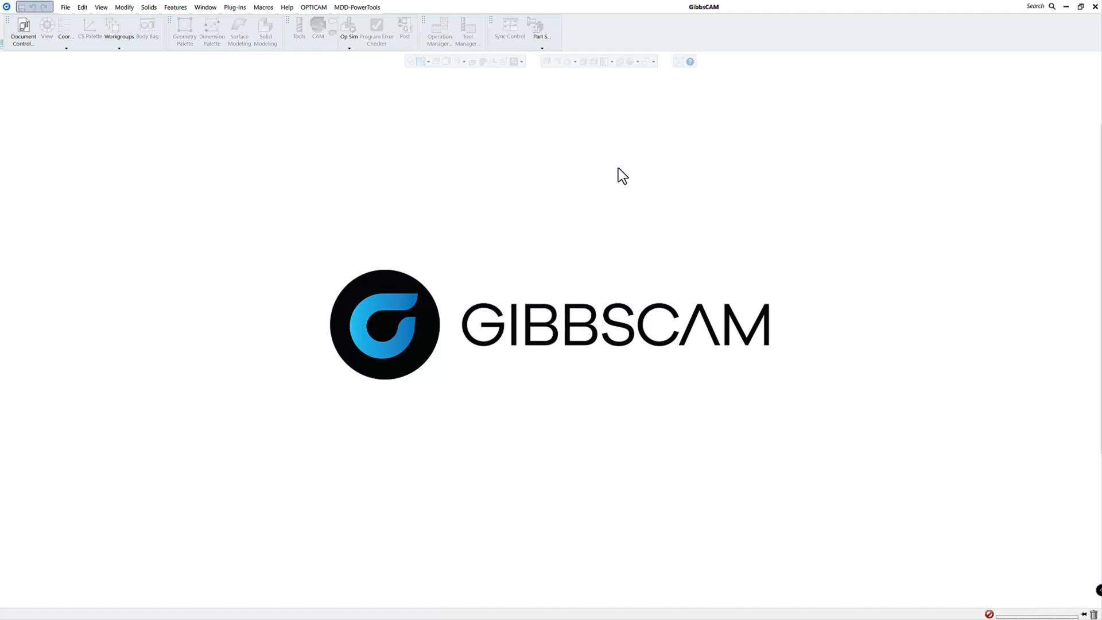
pyautogui.moveTo(636, 190)
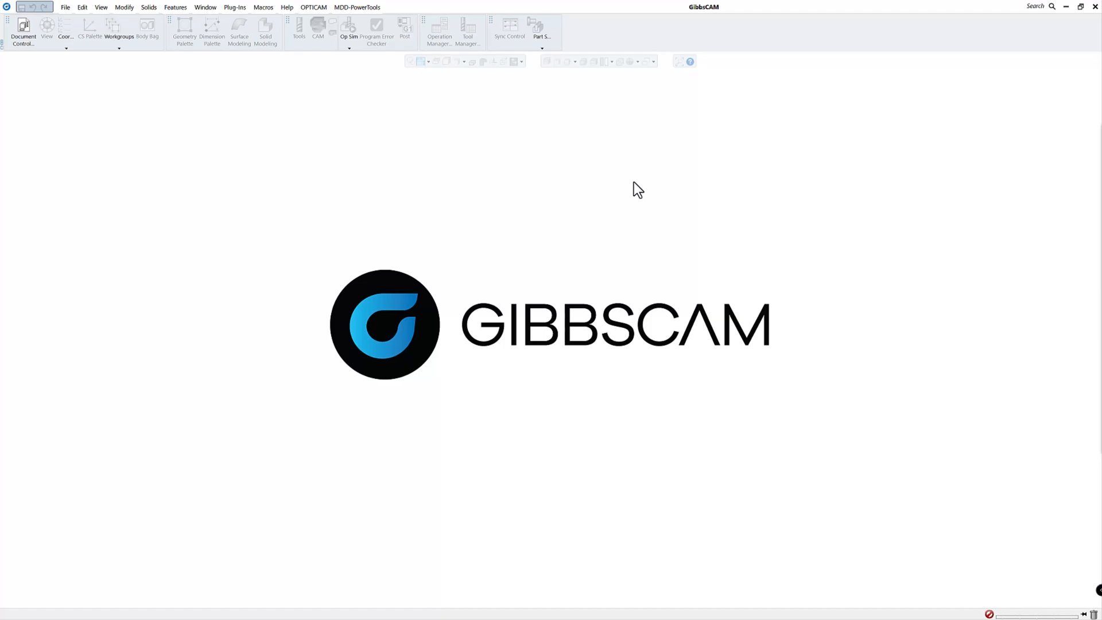
pyautogui.moveTo(636, 201)
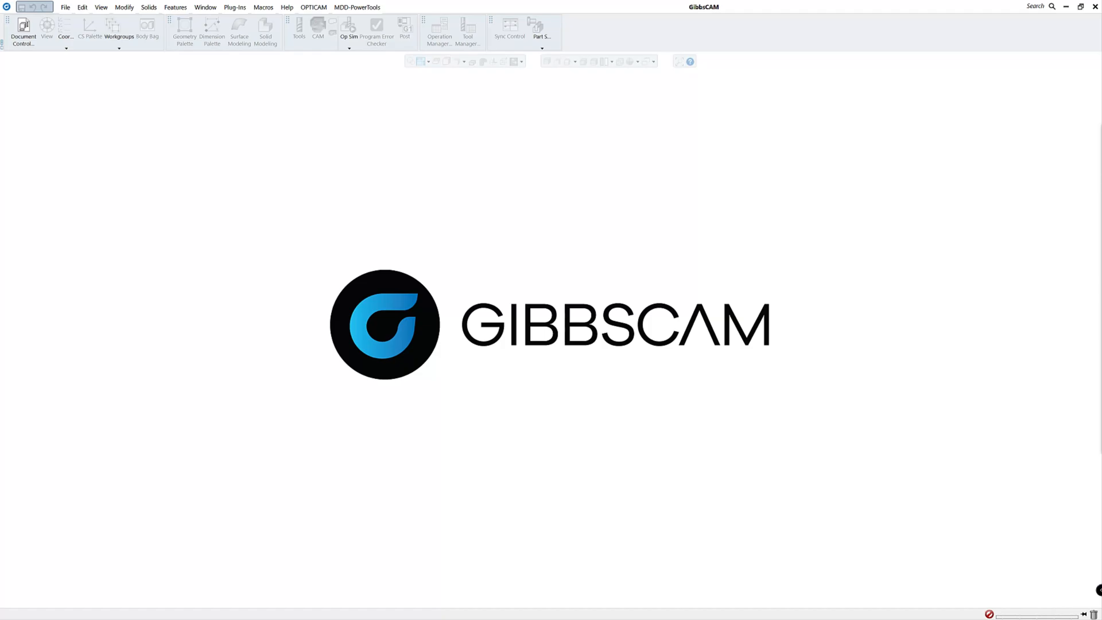
pyautogui.moveTo(777, 207)
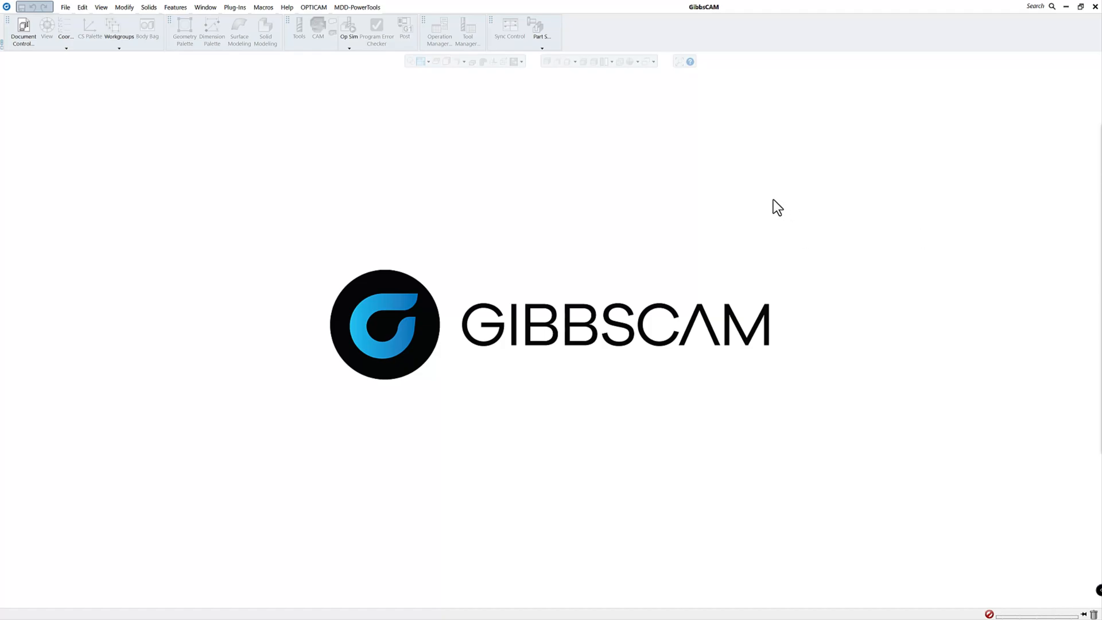
pyautogui.moveTo(709, 199)
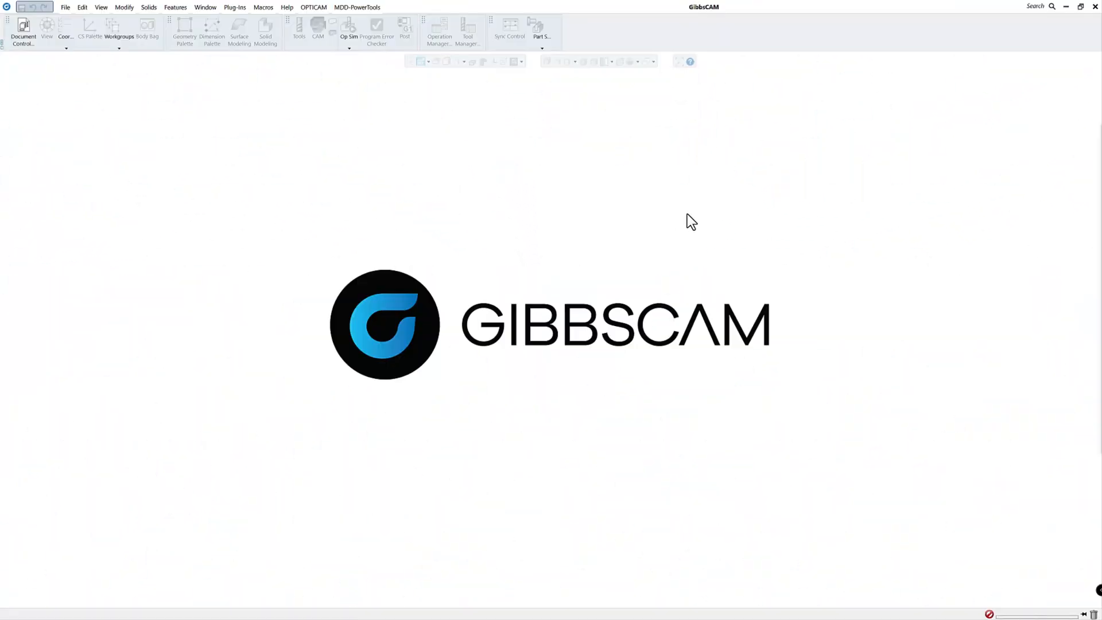
pyautogui.moveTo(683, 220)
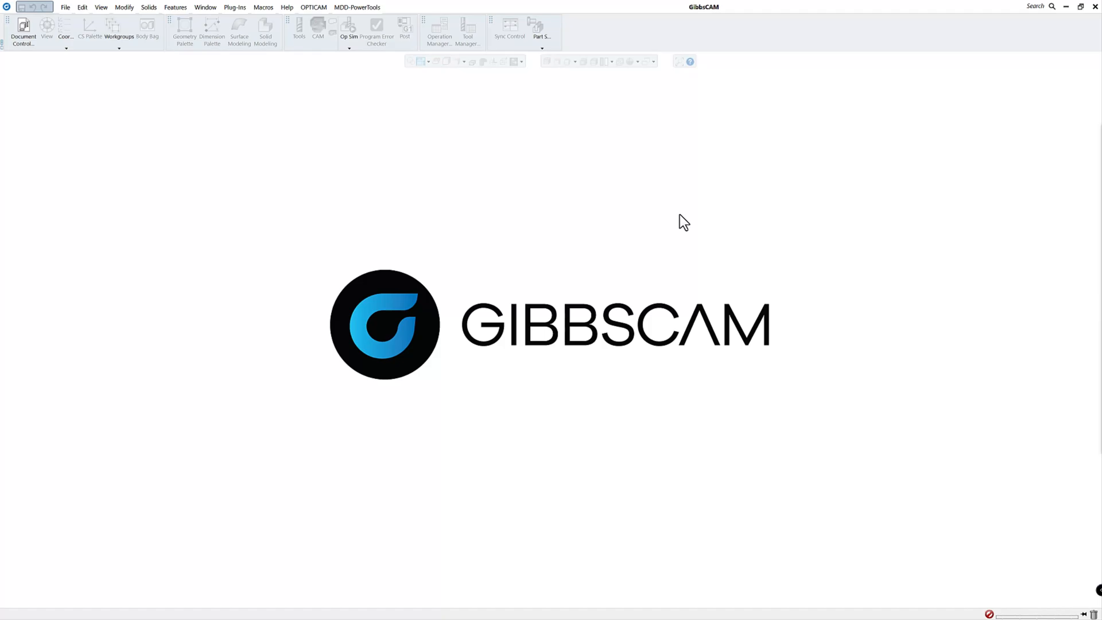
pyautogui.moveTo(573, 232)
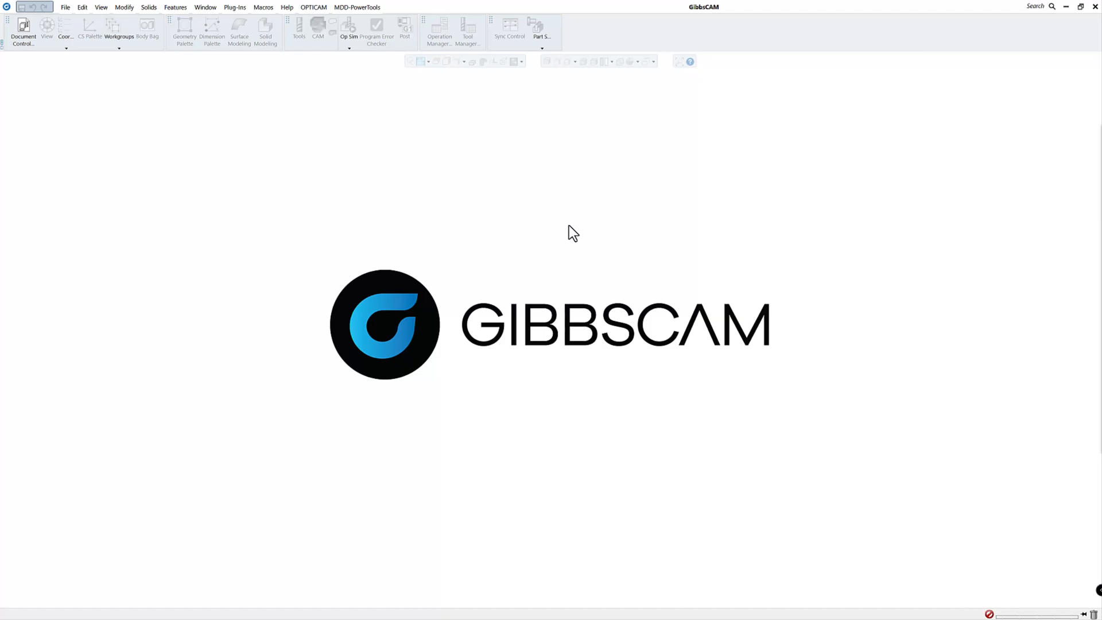
pyautogui.moveTo(591, 254)
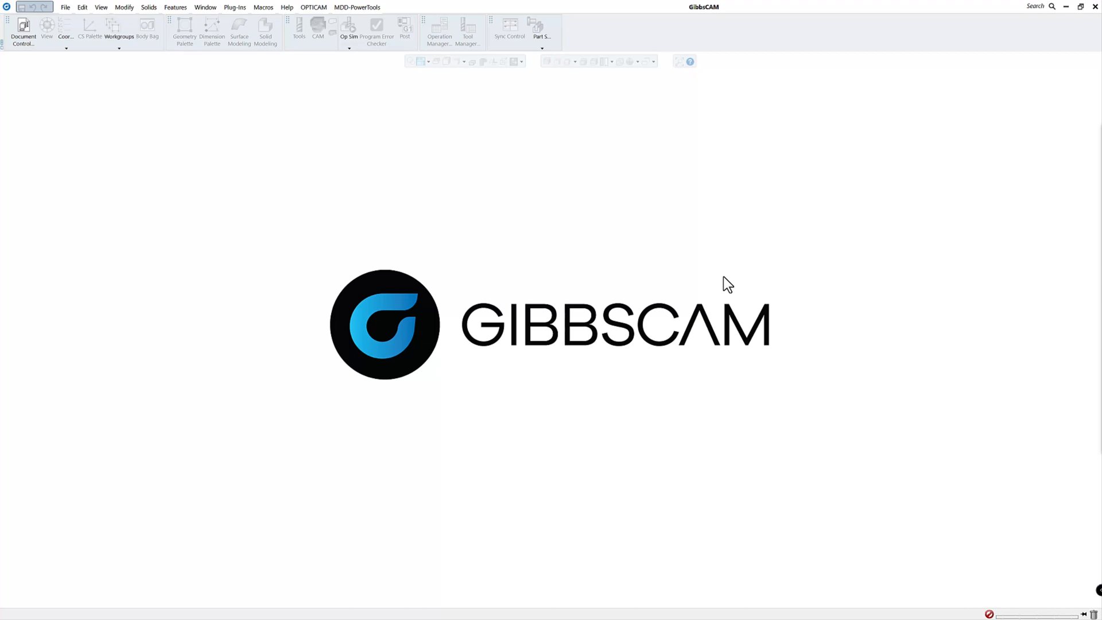
pyautogui.moveTo(677, 170)
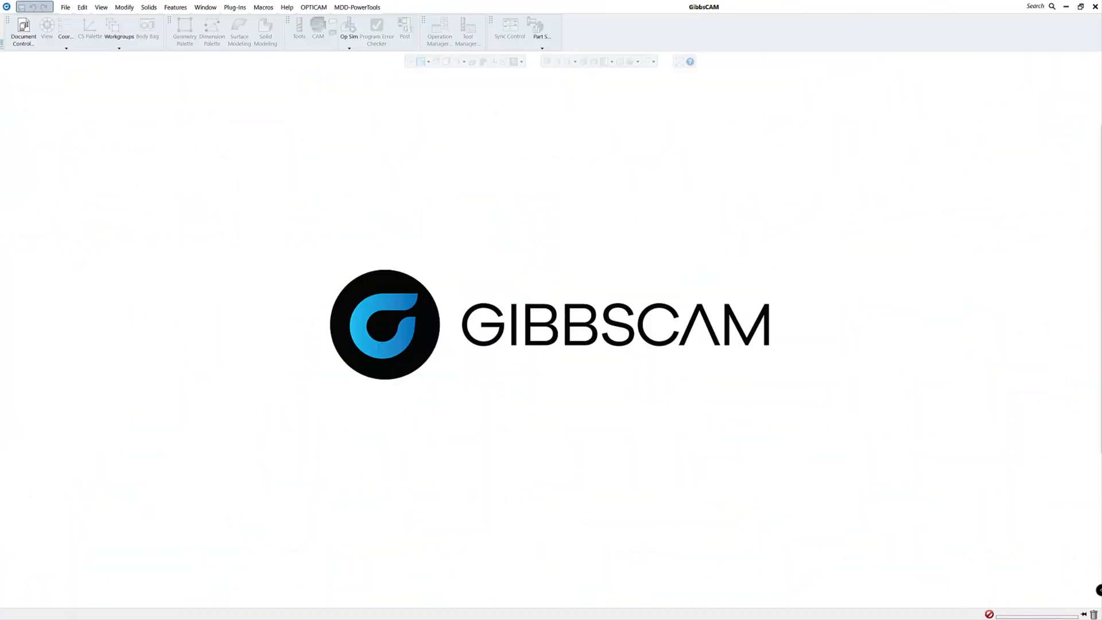
pyautogui.moveTo(929, 266)
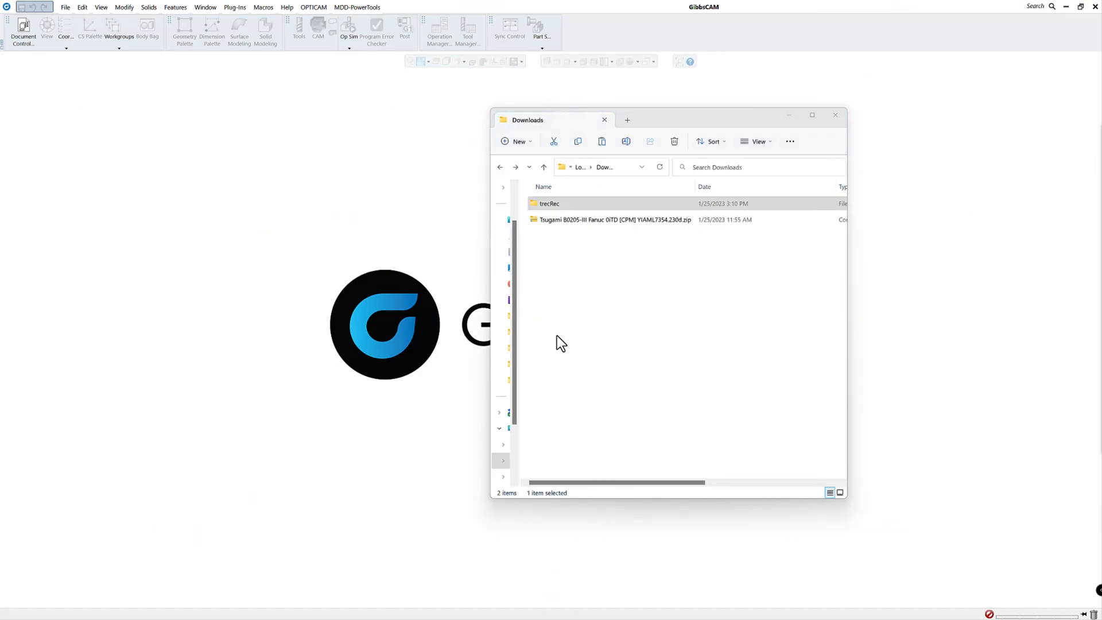
pyautogui.moveTo(646, 327)
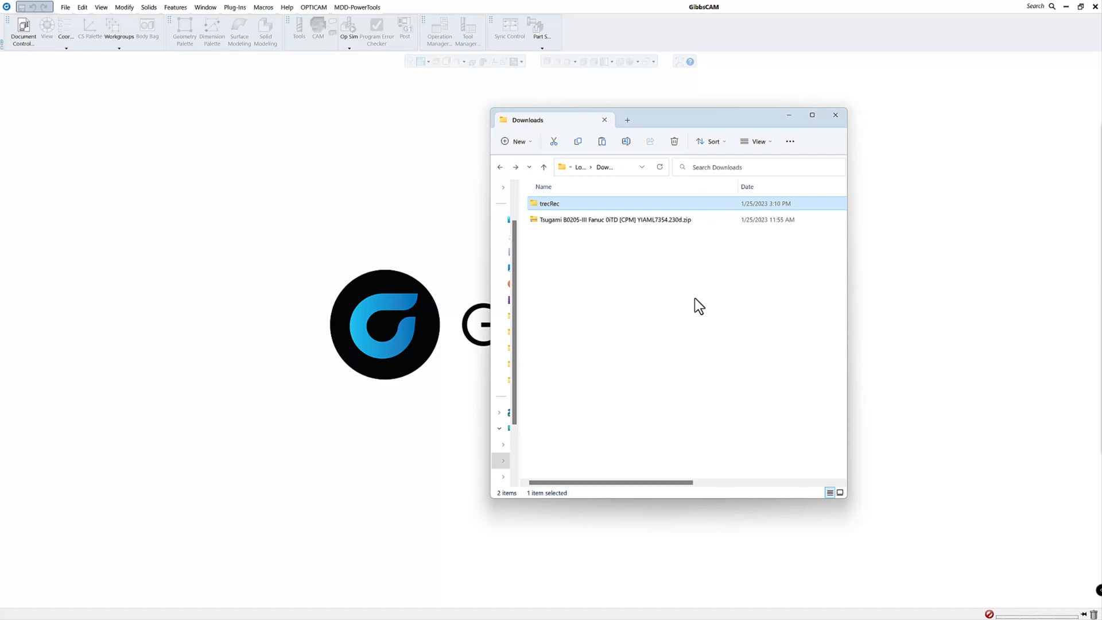
pyautogui.moveTo(543, 237)
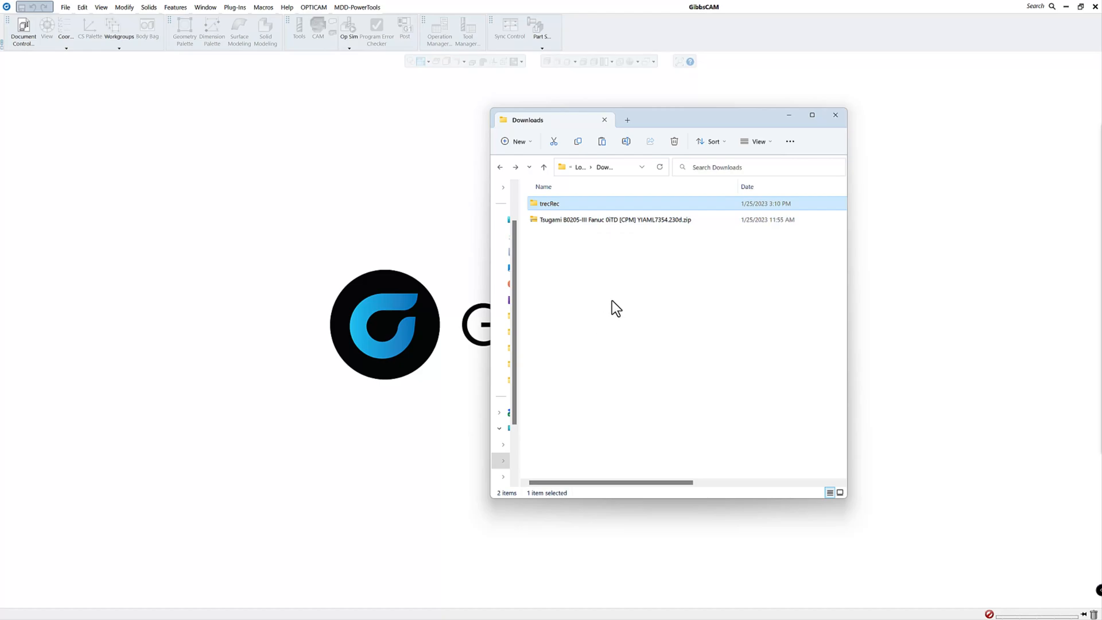
pyautogui.moveTo(367, 232)
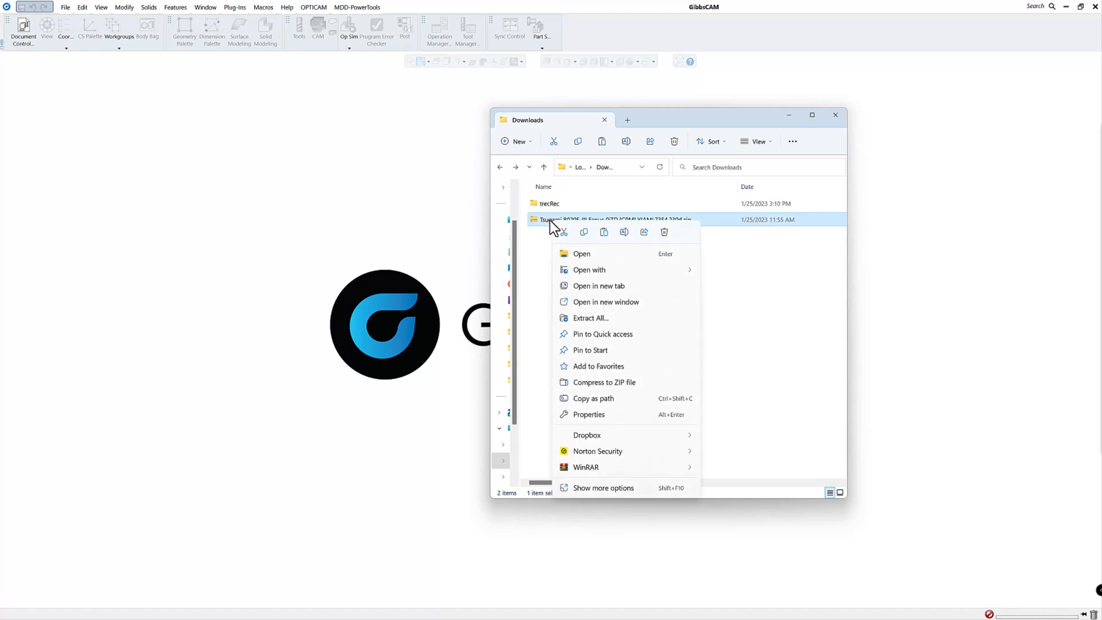
pyautogui.moveTo(591, 317)
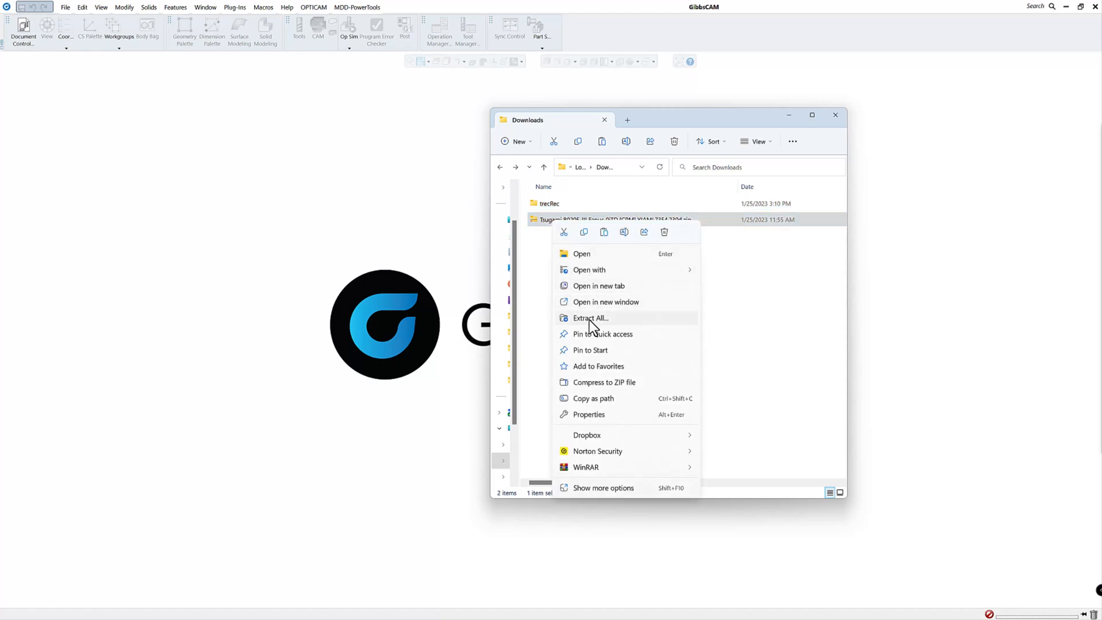
# Extract the Tsugami B0205-III zip in Downloads to its suggested folder
pyautogui.click(589, 318)
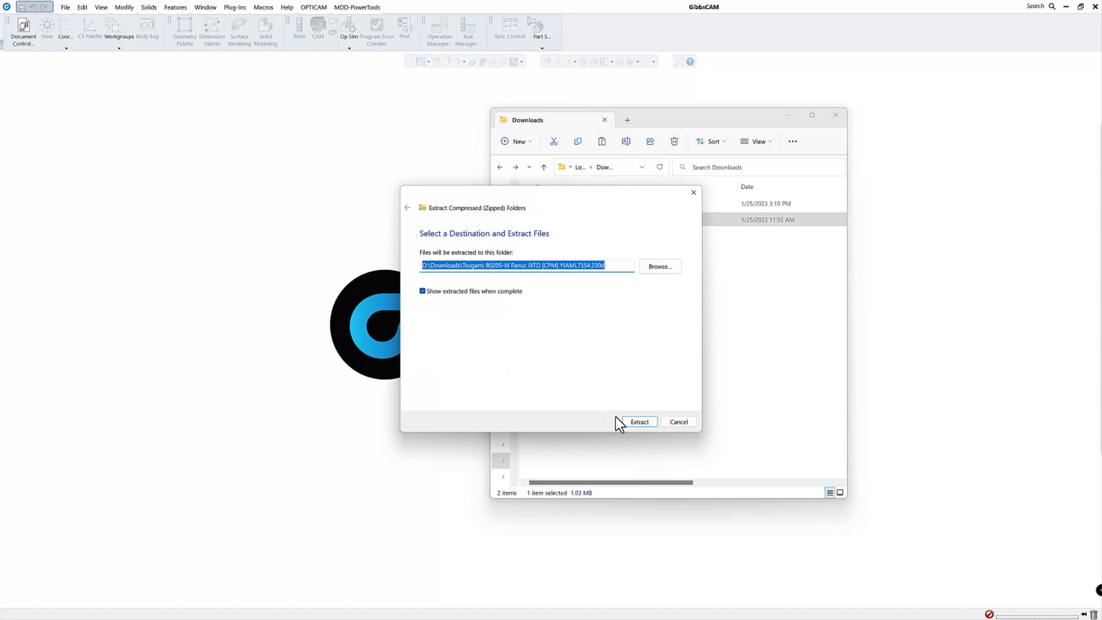
pyautogui.click(639, 421)
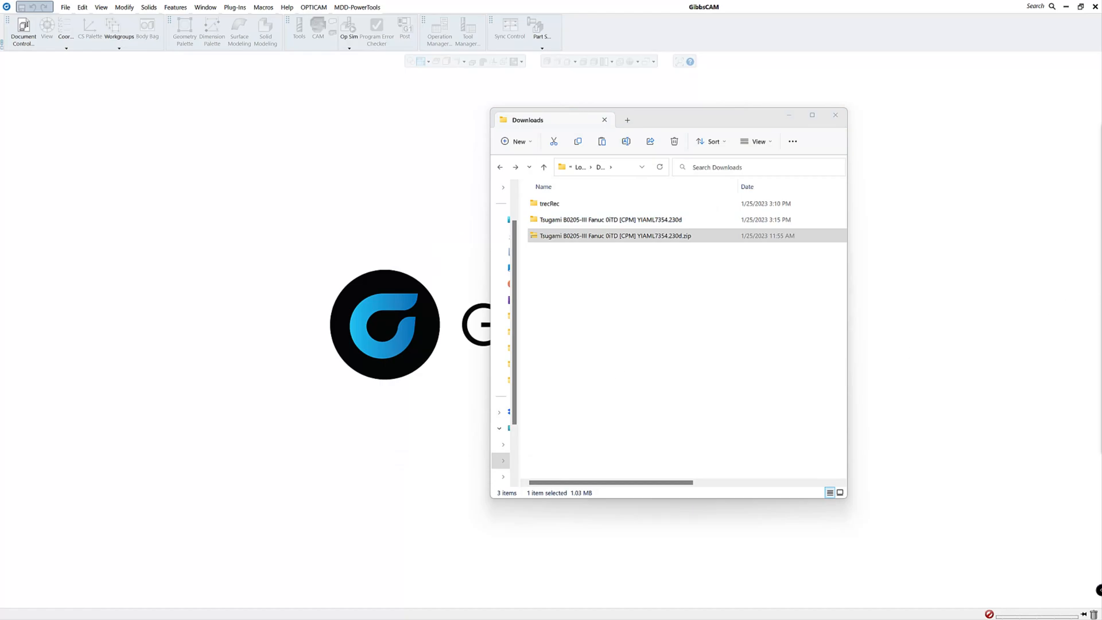
# Open the extracted Tsugami folder's inner package folder to list its MDD, Posts and VMM folders
pyautogui.doubleClick(590, 220)
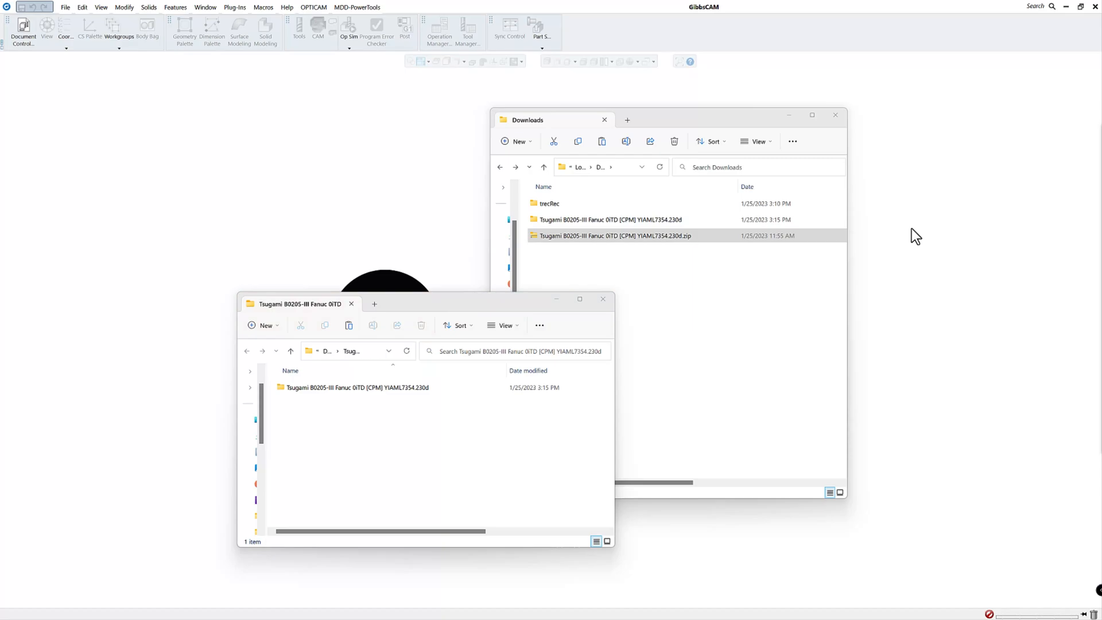
pyautogui.moveTo(944, 256)
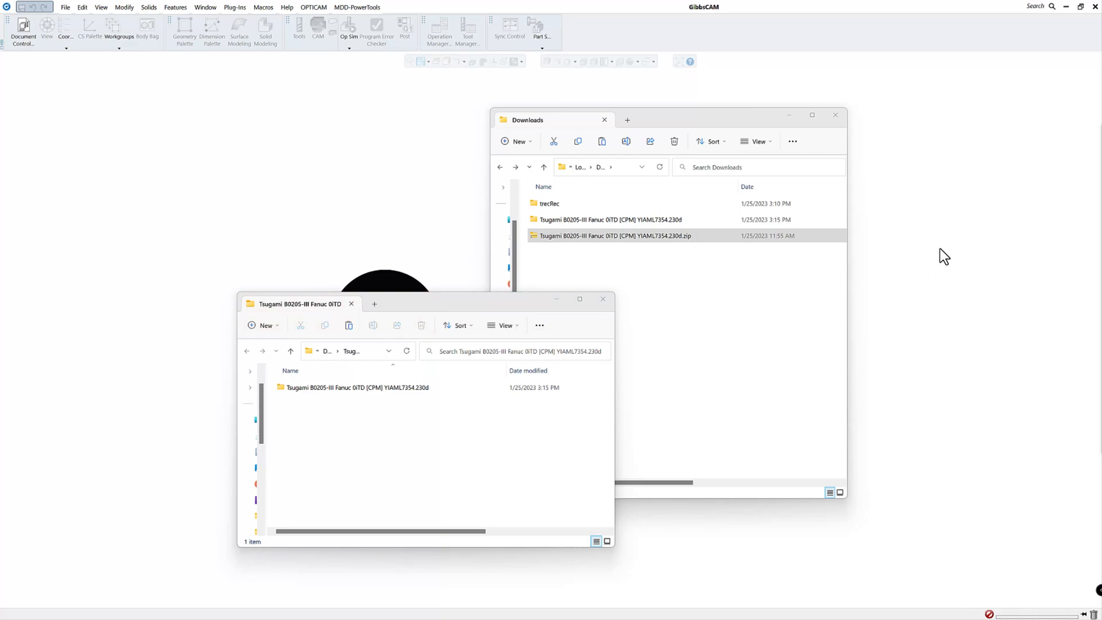
pyautogui.moveTo(335, 182)
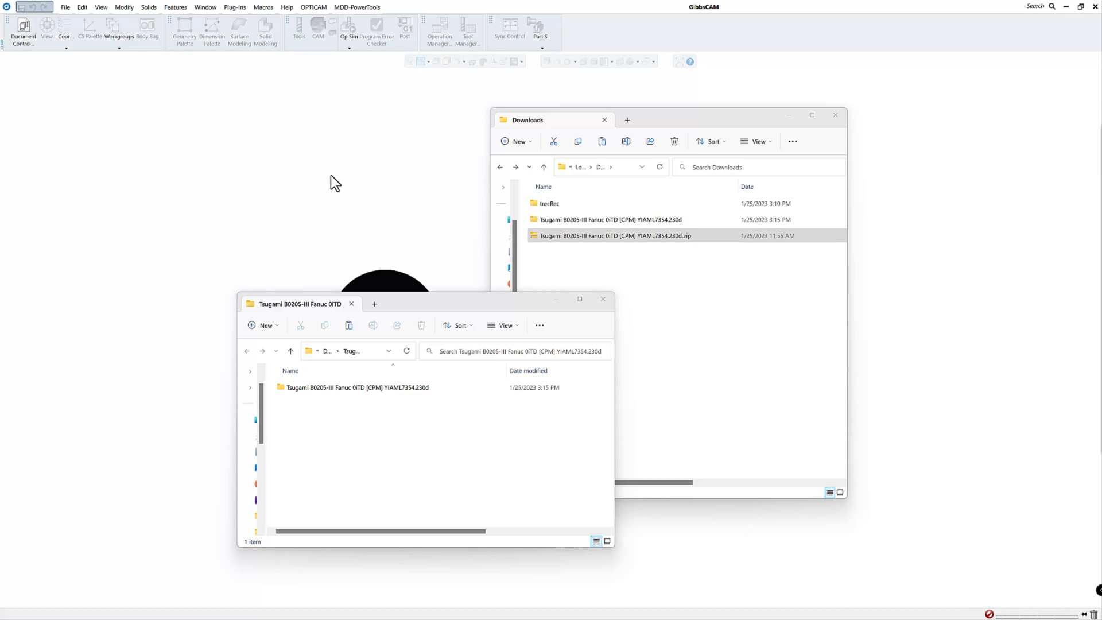
pyautogui.moveTo(322, 173)
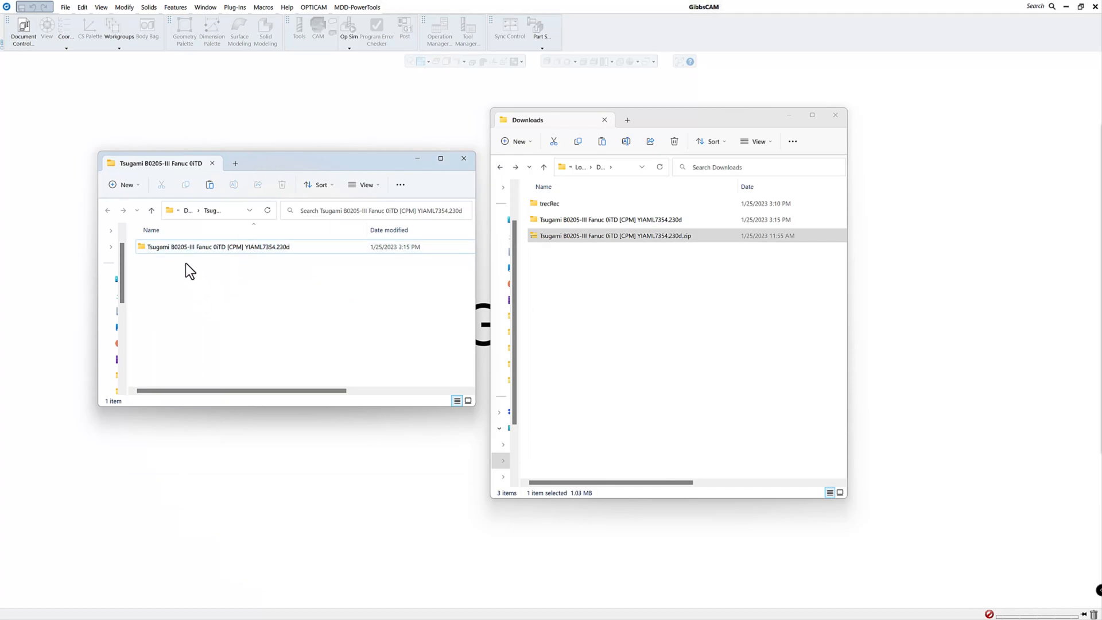
pyautogui.moveTo(606, 254)
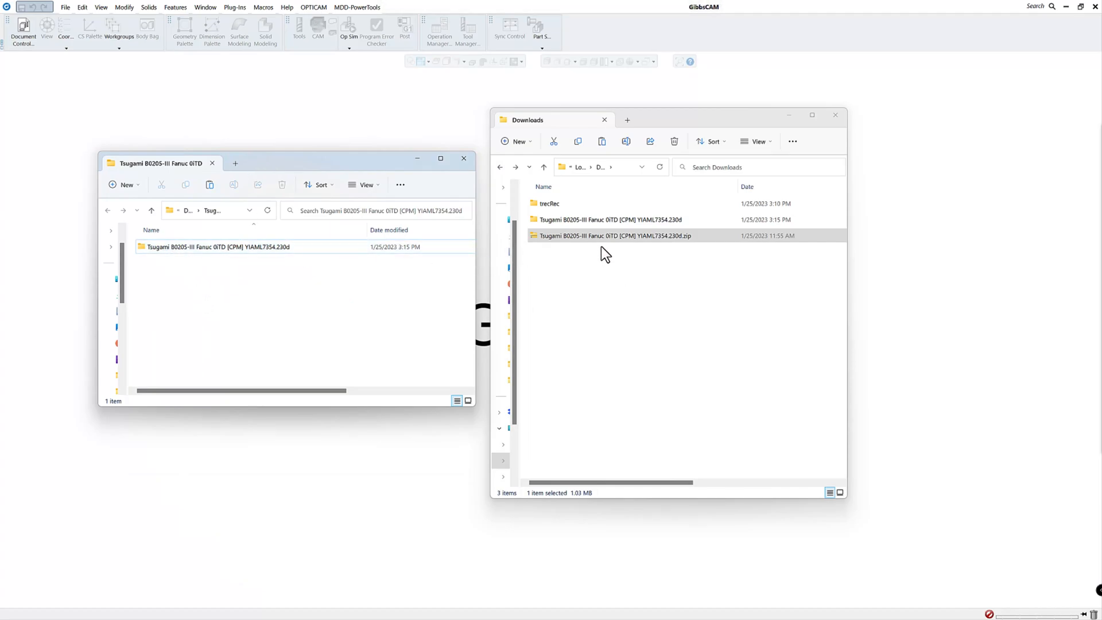
pyautogui.click(218, 246)
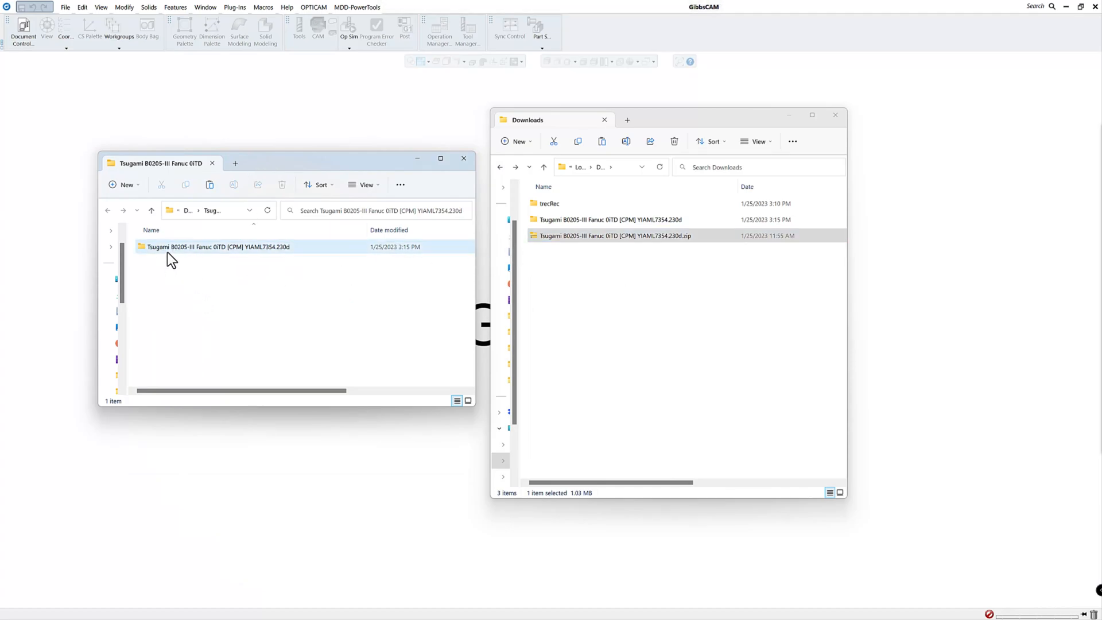
pyautogui.doubleClick(219, 247)
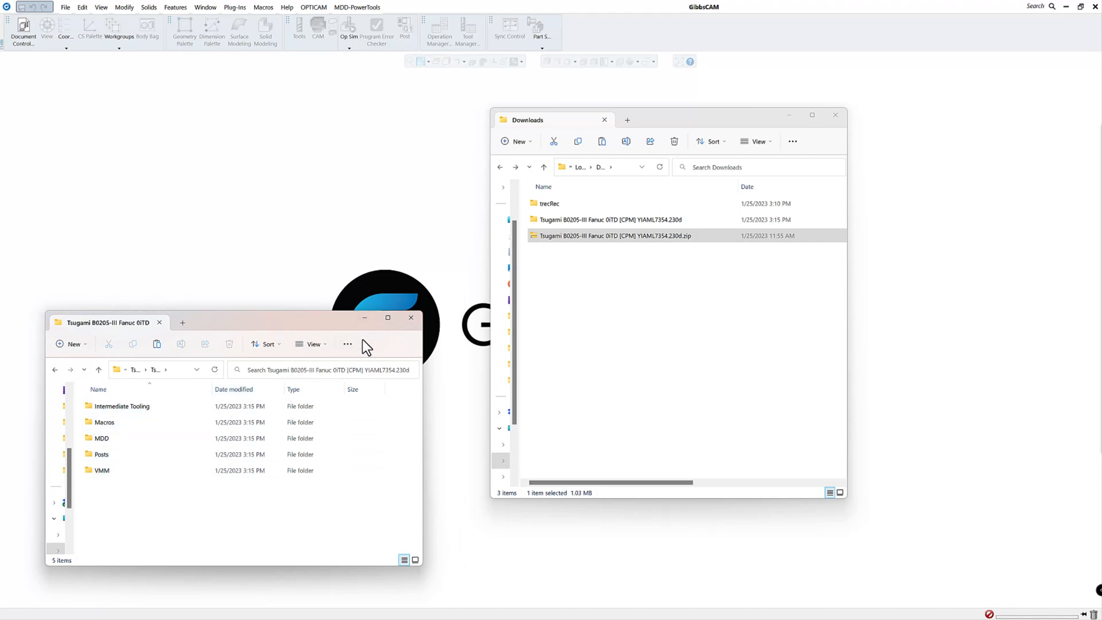
pyautogui.click(410, 318)
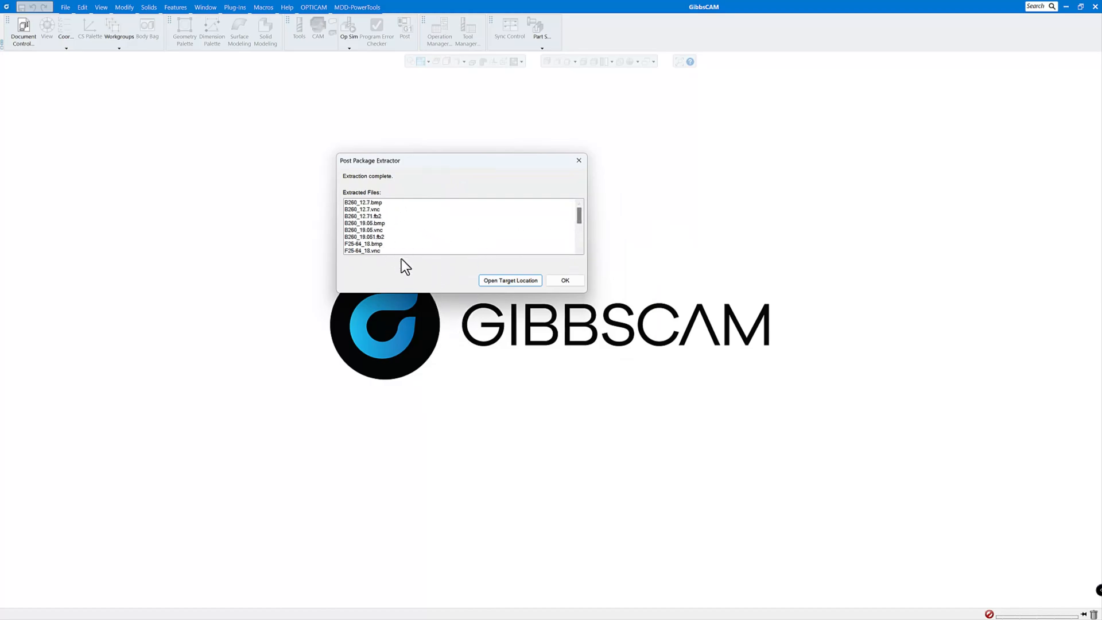
# Dismiss the Post Package Extractor's extraction-complete report with OK
pyautogui.click(564, 281)
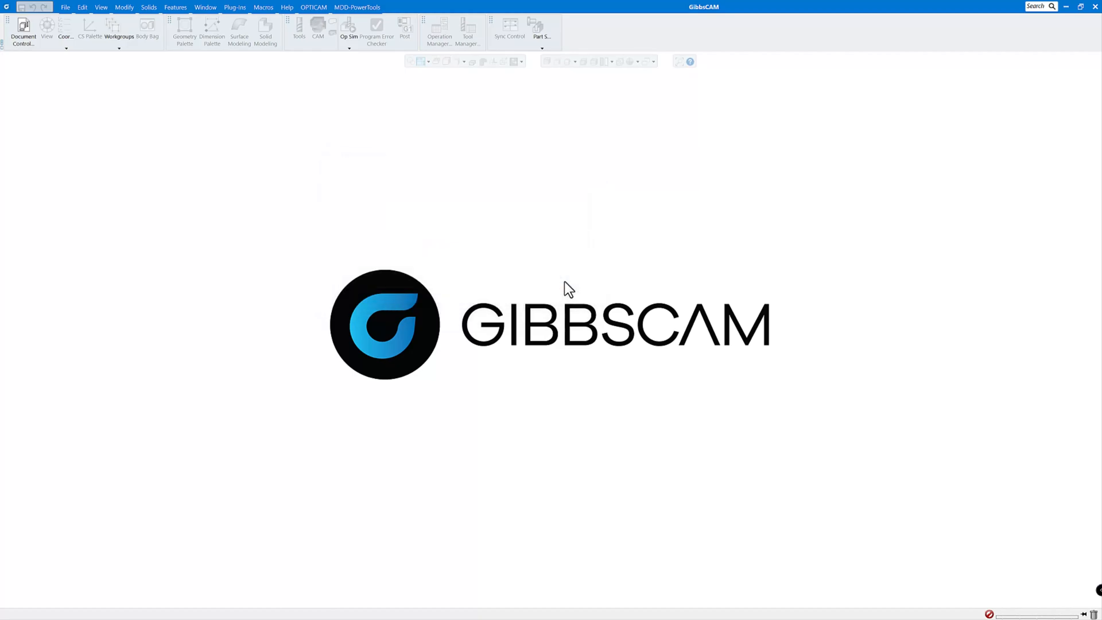
pyautogui.moveTo(364, 306)
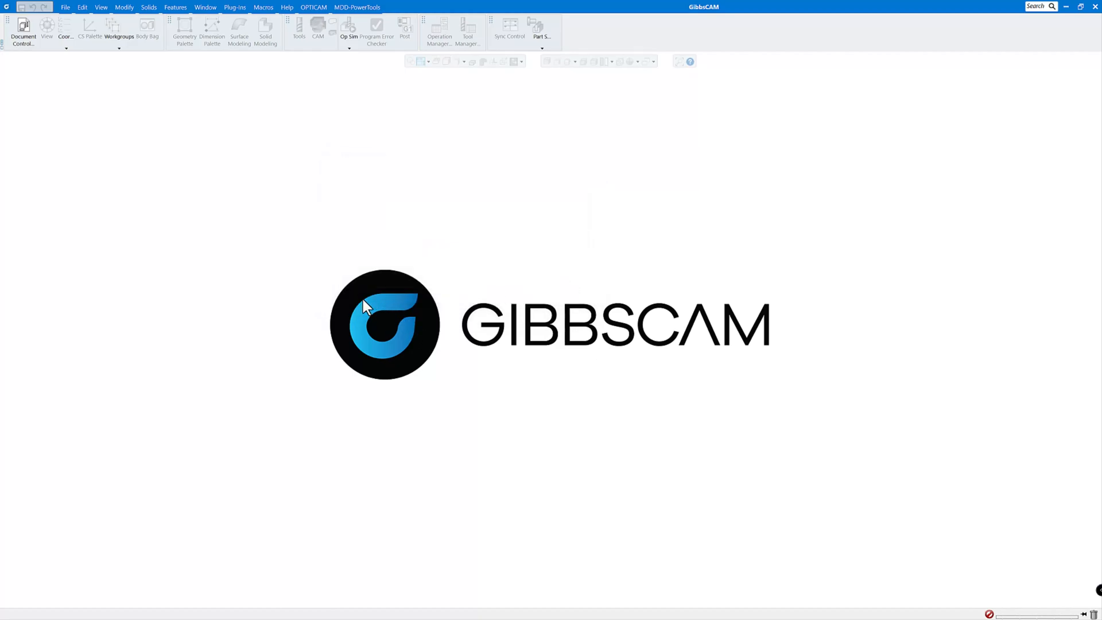
pyautogui.moveTo(358, 311)
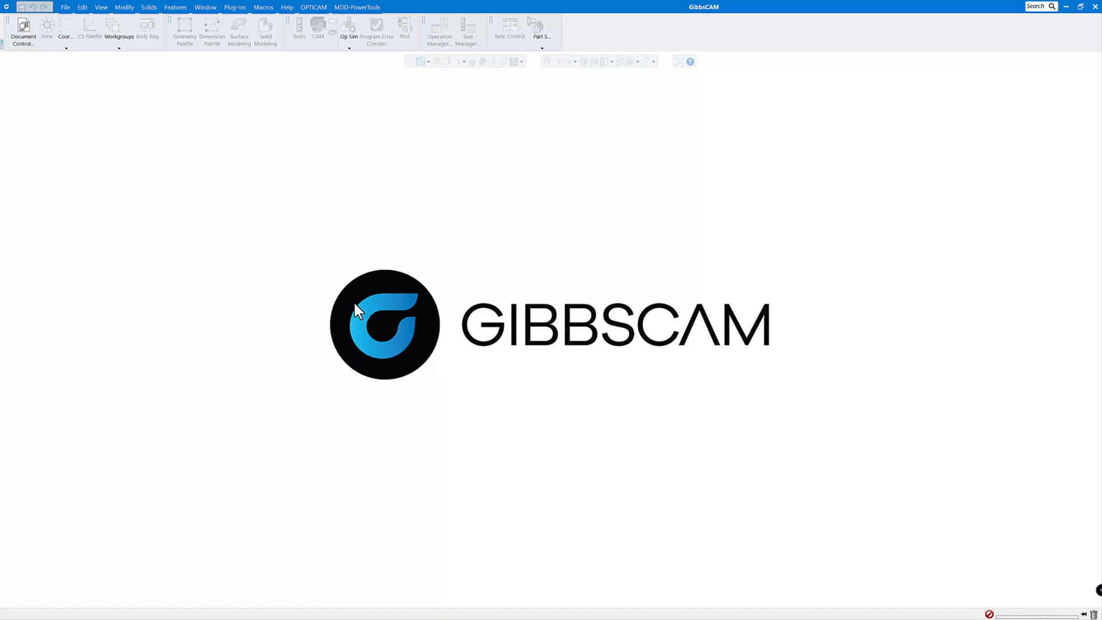
pyautogui.moveTo(430, 197)
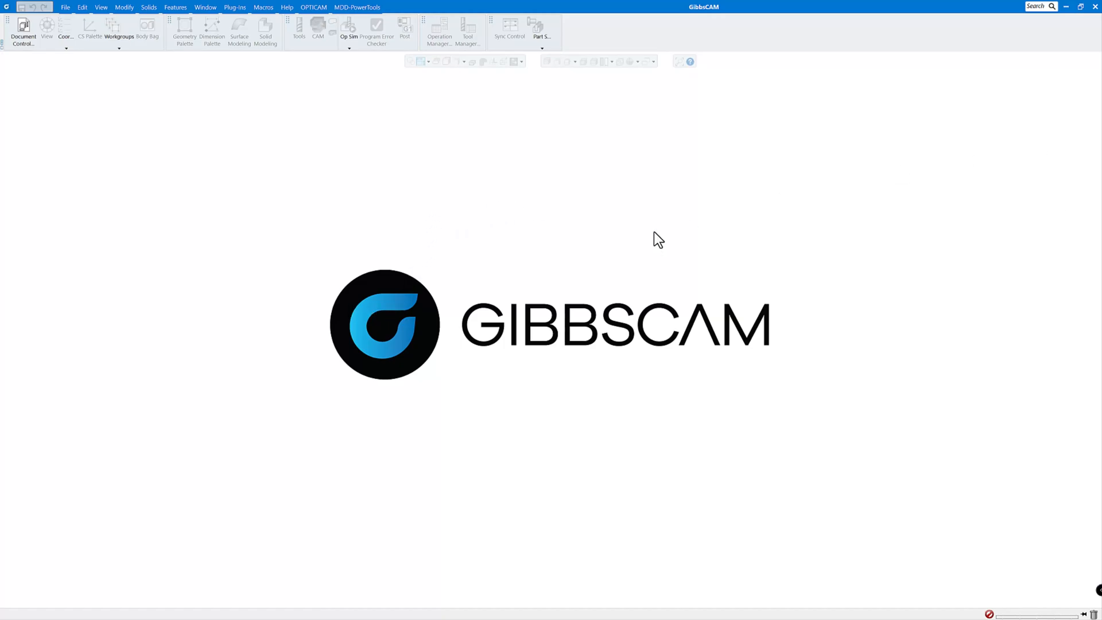
pyautogui.moveTo(1022, 116)
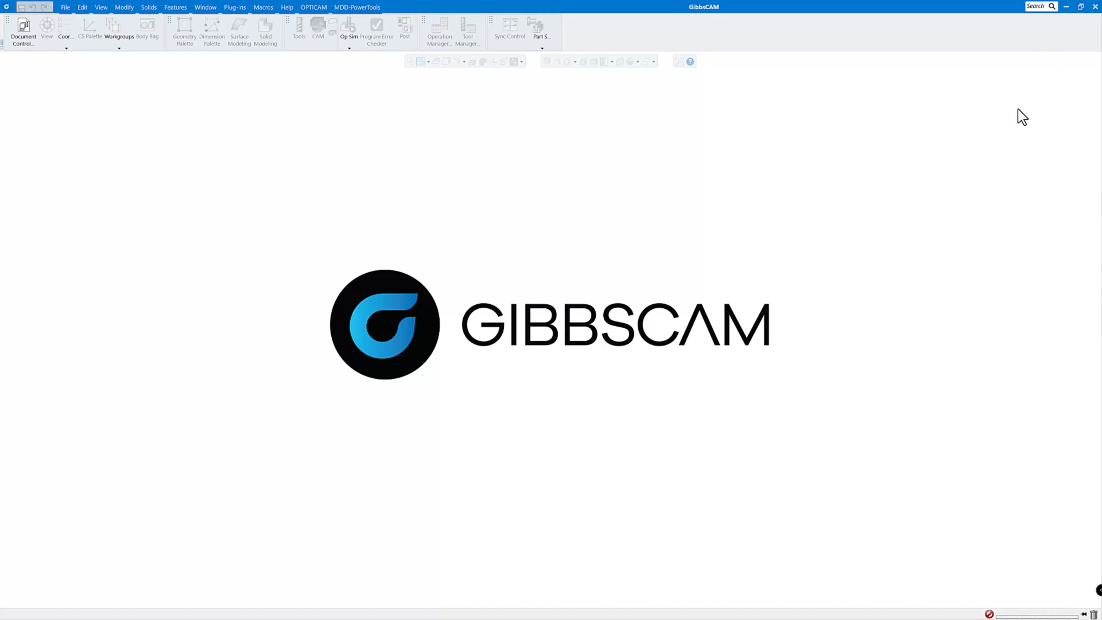
pyautogui.moveTo(989, 179)
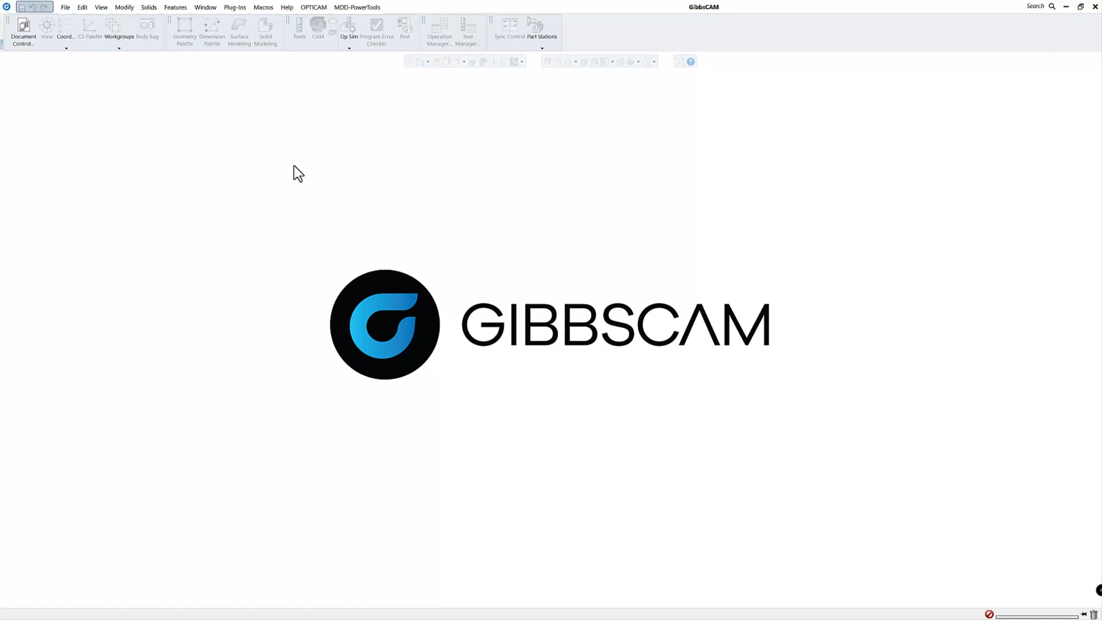
pyautogui.moveTo(273, 176)
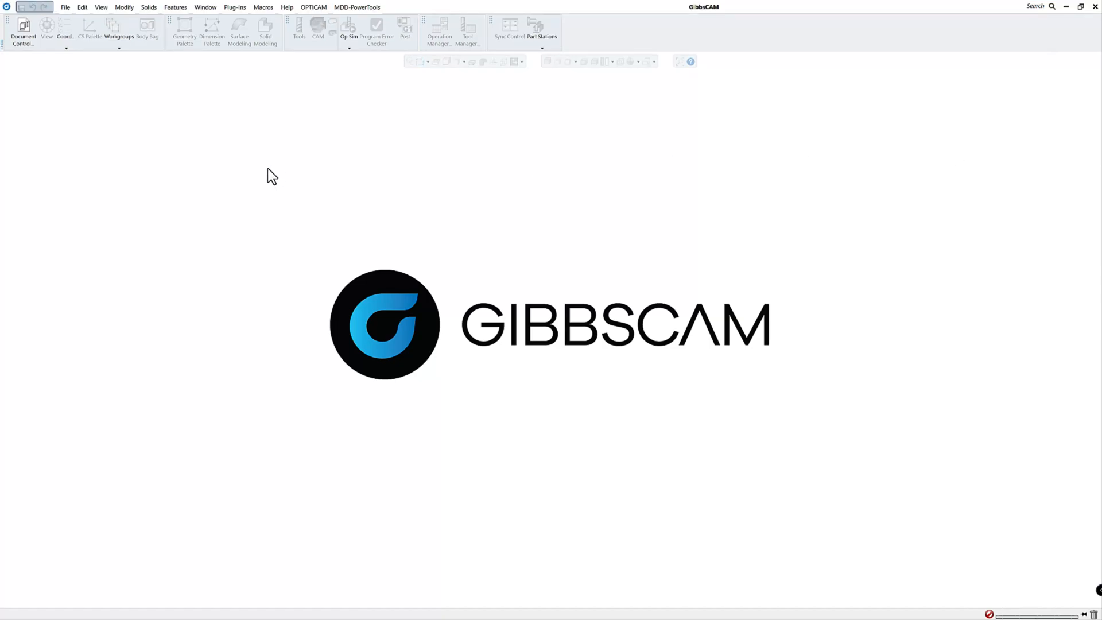
pyautogui.moveTo(237, 173)
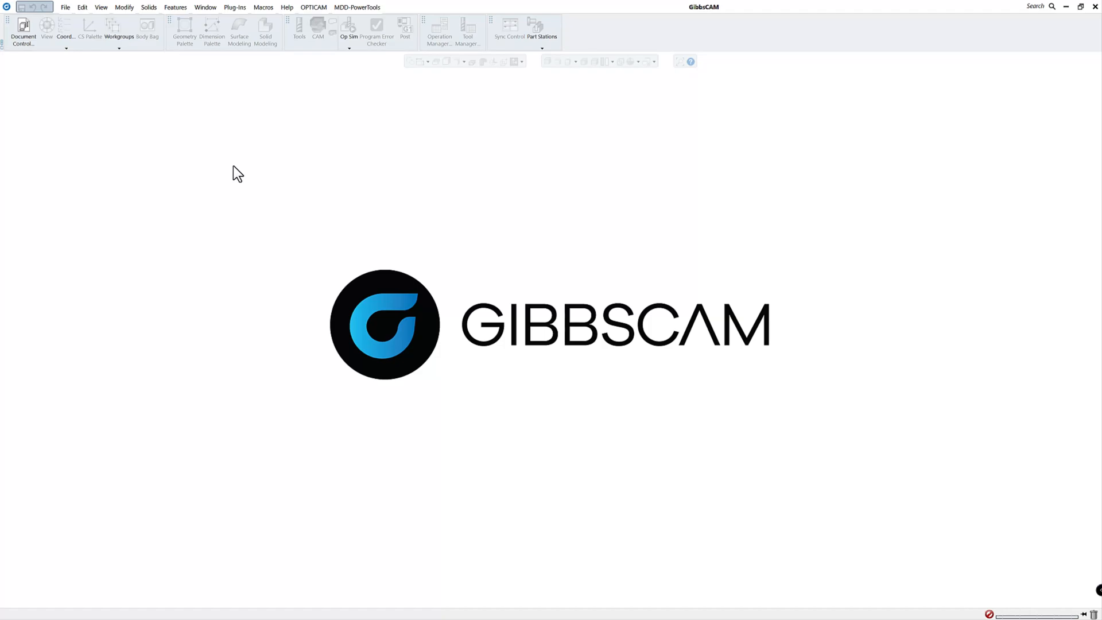
pyautogui.moveTo(220, 160)
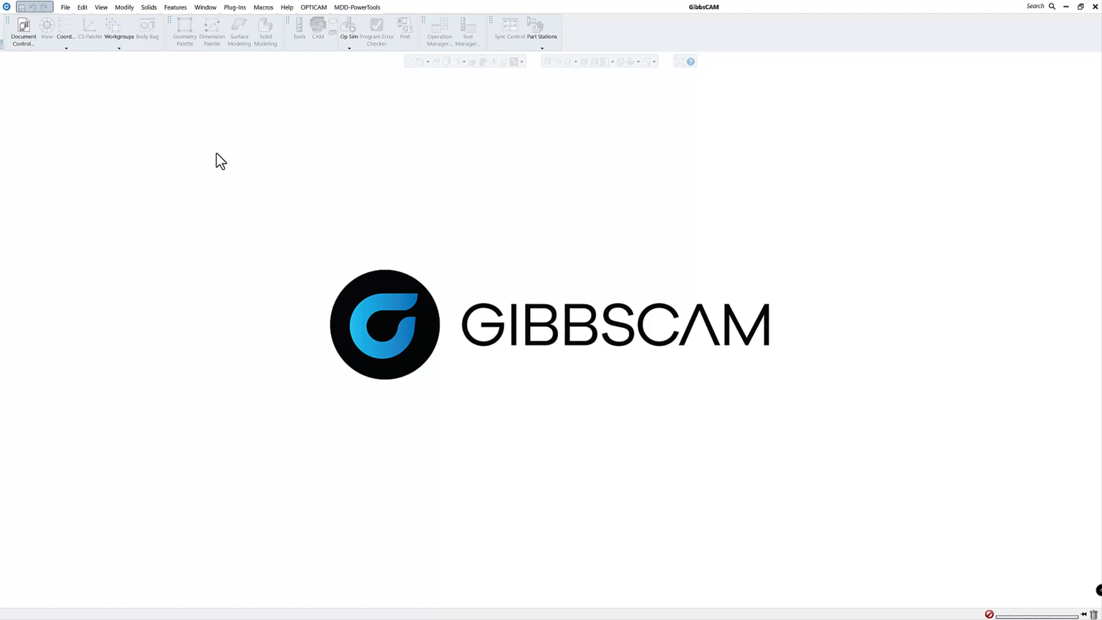
# Start a new part on the Tsugami B0205-II machine with stainless steel, reviewing spindles and tool groups
pyautogui.click(65, 7)
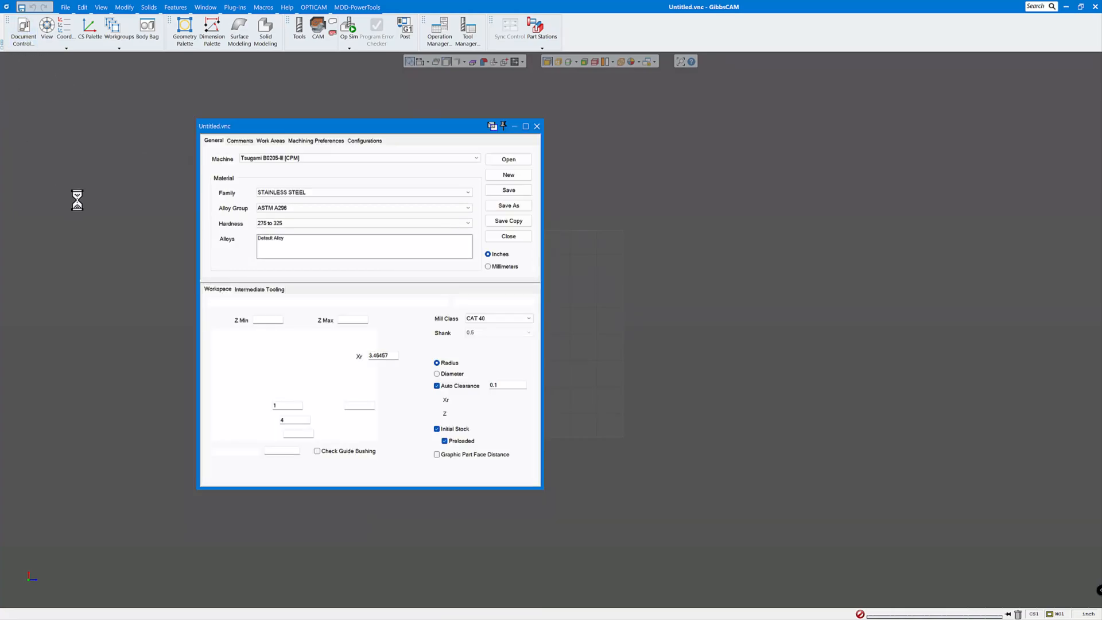
pyautogui.click(358, 158)
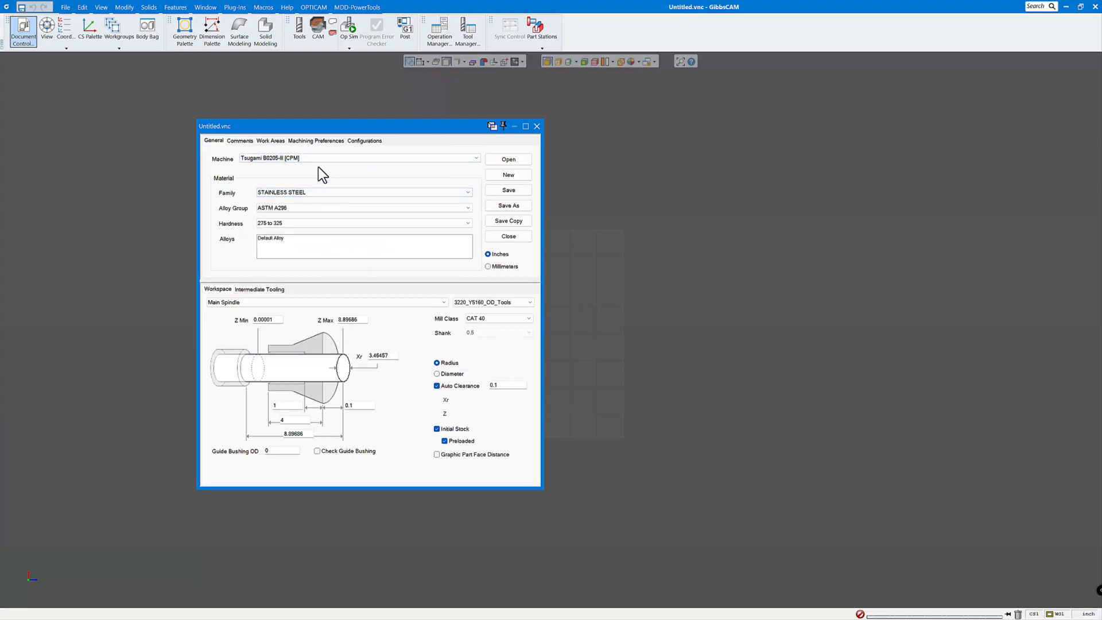
pyautogui.click(358, 157)
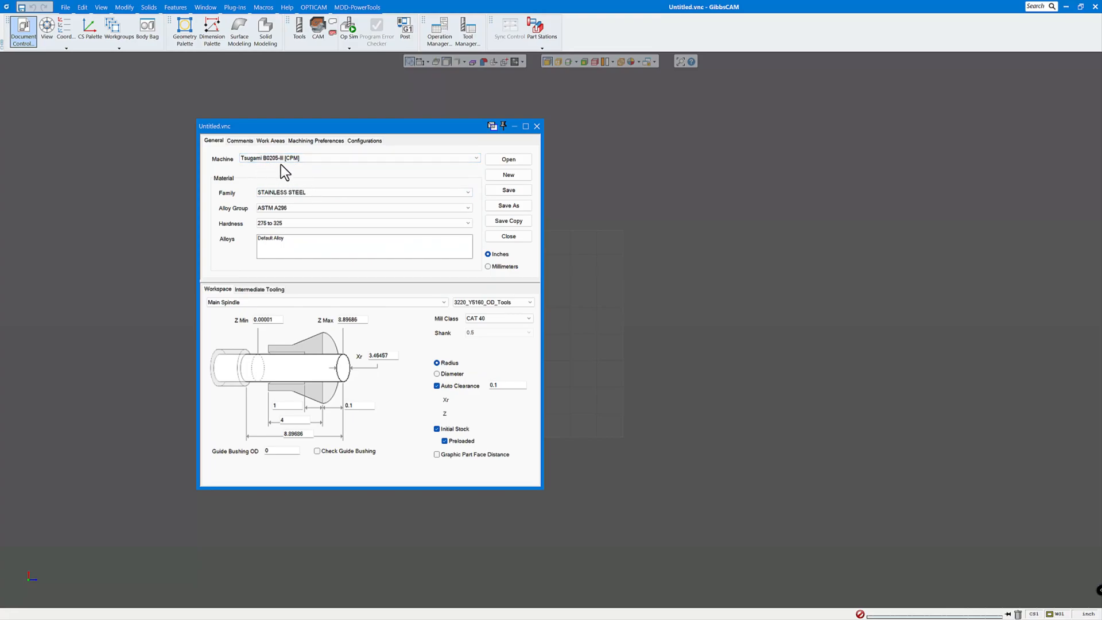
pyautogui.moveTo(350, 469)
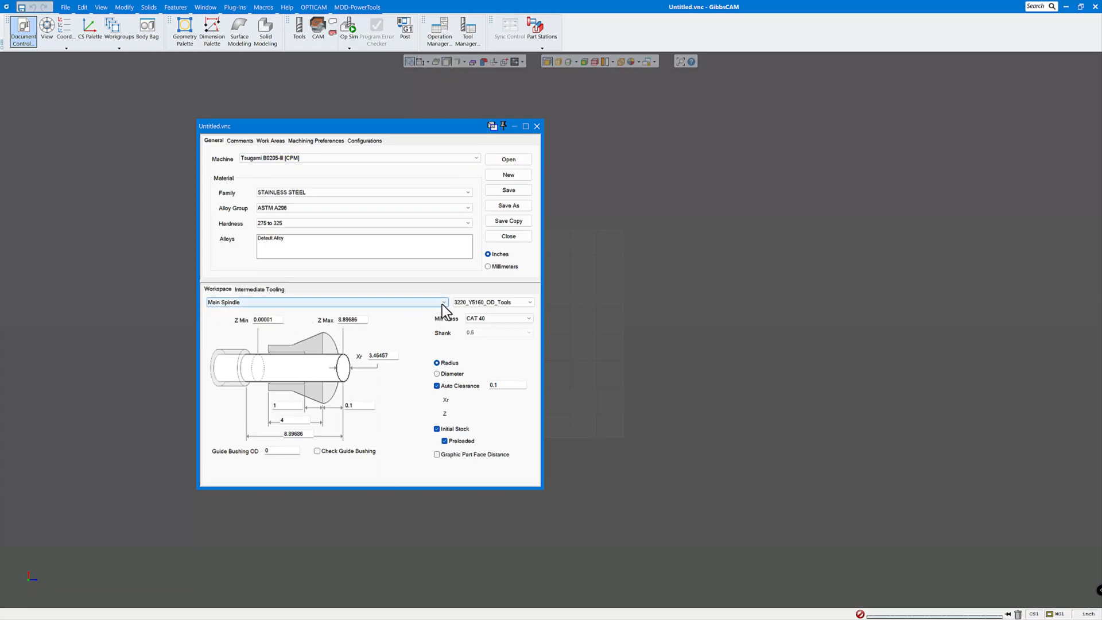
pyautogui.click(443, 302)
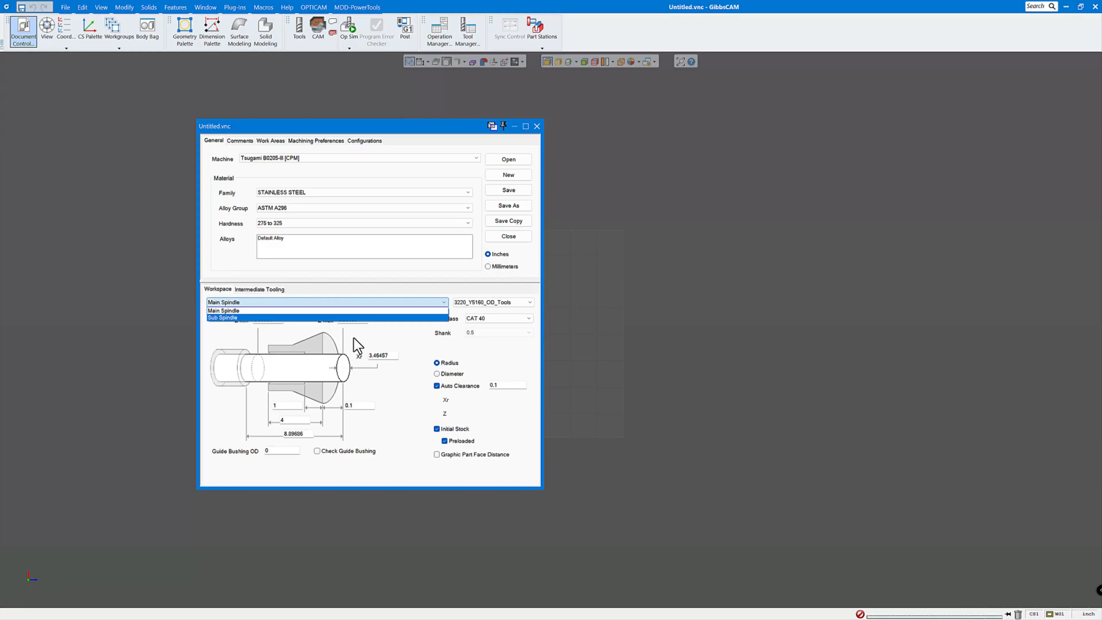
pyautogui.click(530, 302)
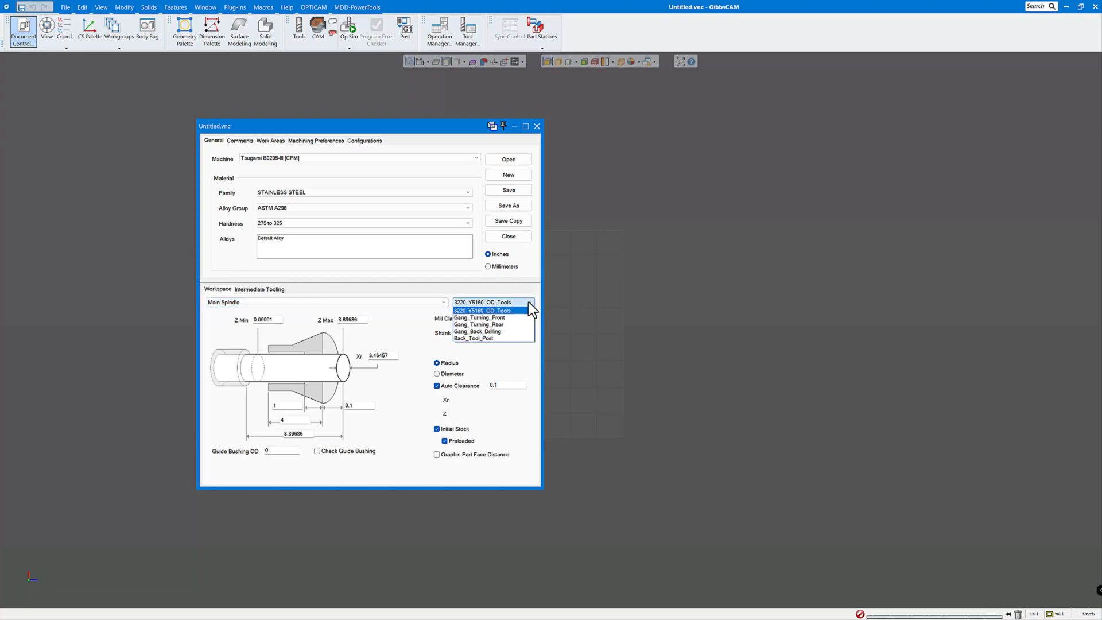
pyautogui.moveTo(482, 318)
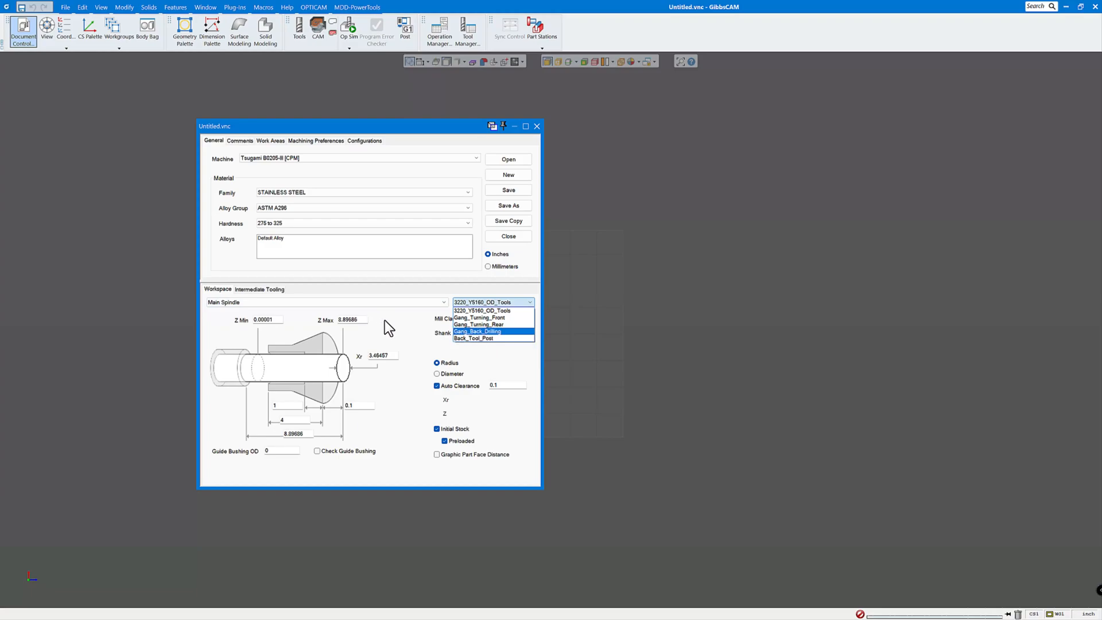
pyautogui.click(482, 311)
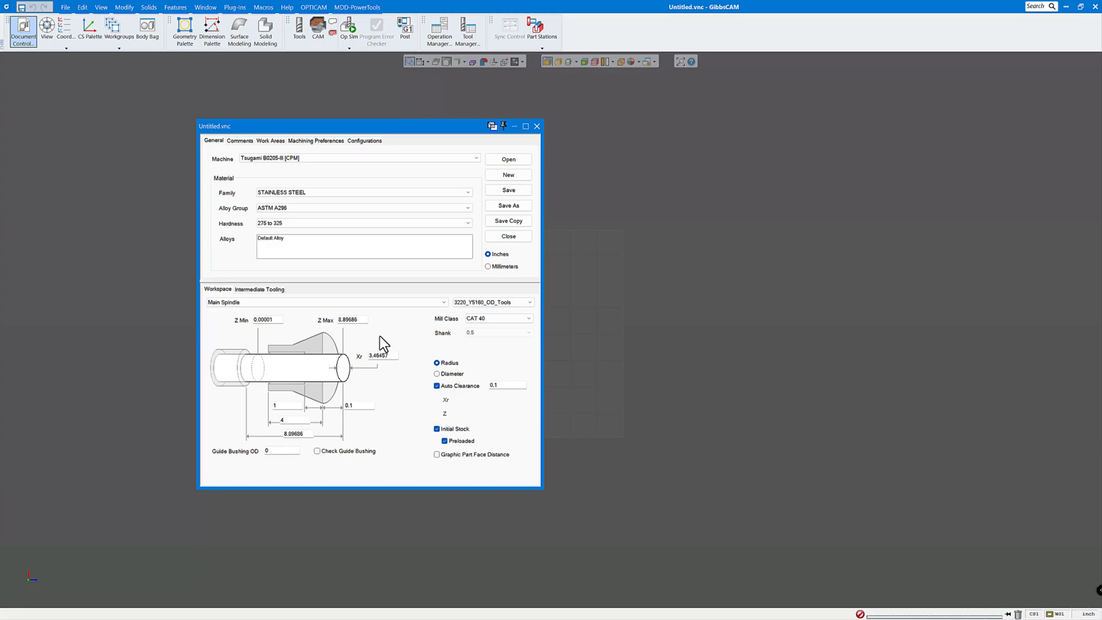
pyautogui.moveTo(508, 235)
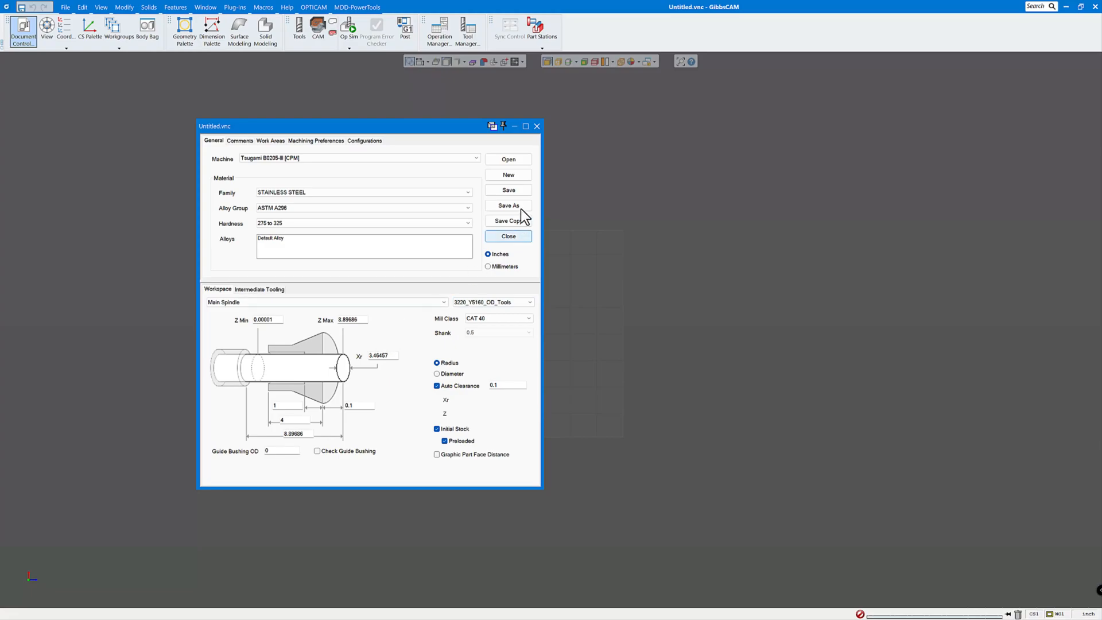
pyautogui.click(507, 235)
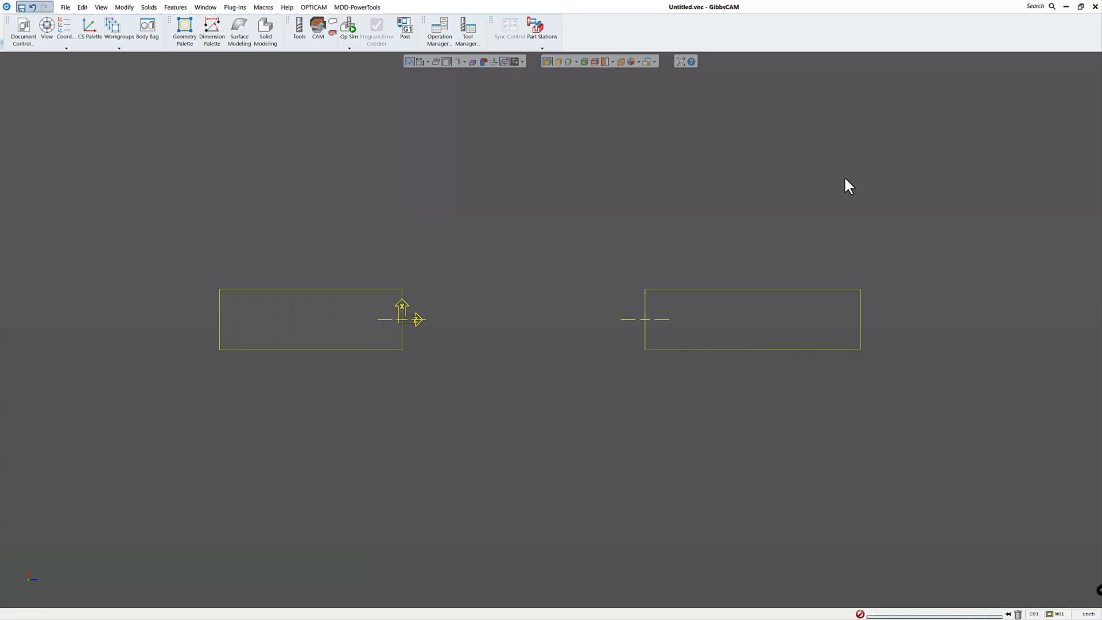
pyautogui.moveTo(304, 48)
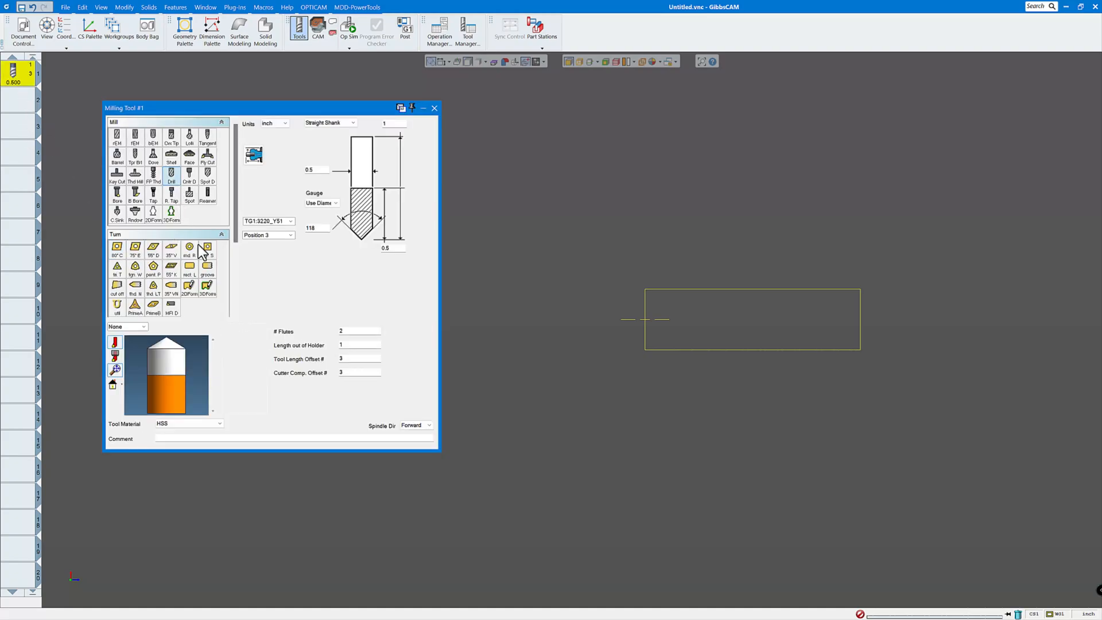
# Put drill tool 1 in the TG4:Gang_Back_Drilling group, then reopen and close Document Control
pyautogui.click(290, 221)
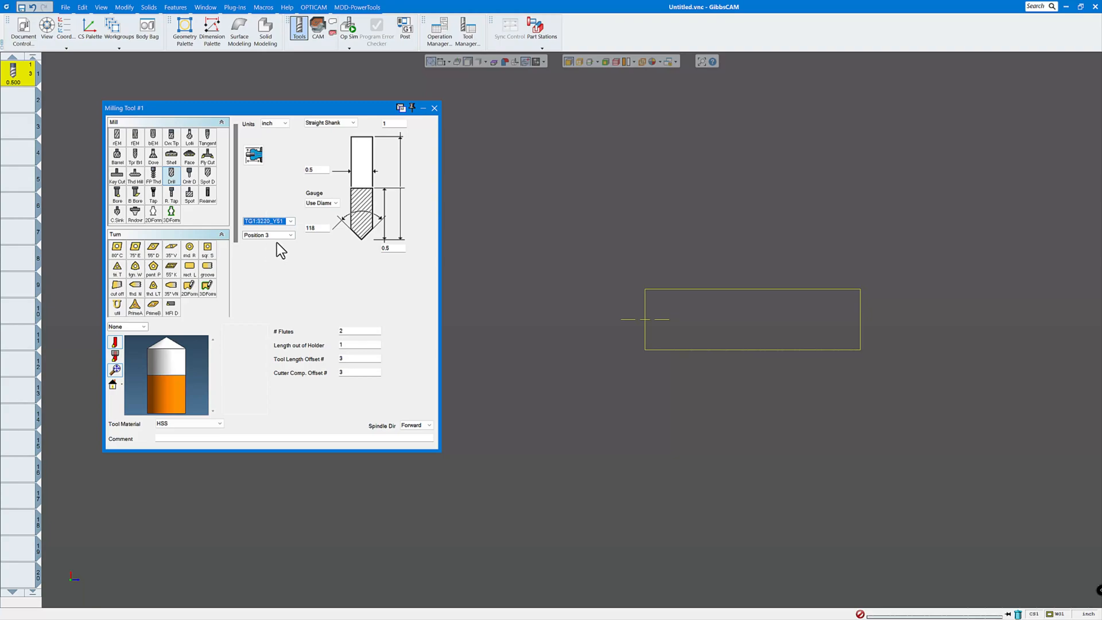
pyautogui.moveTo(264, 309)
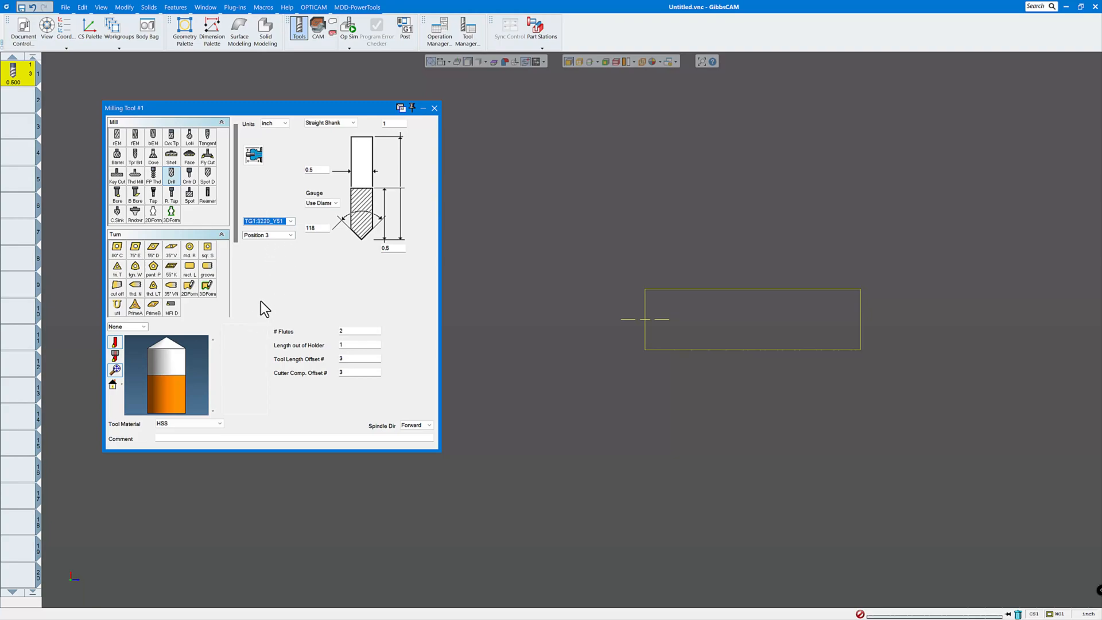
pyautogui.click(289, 221)
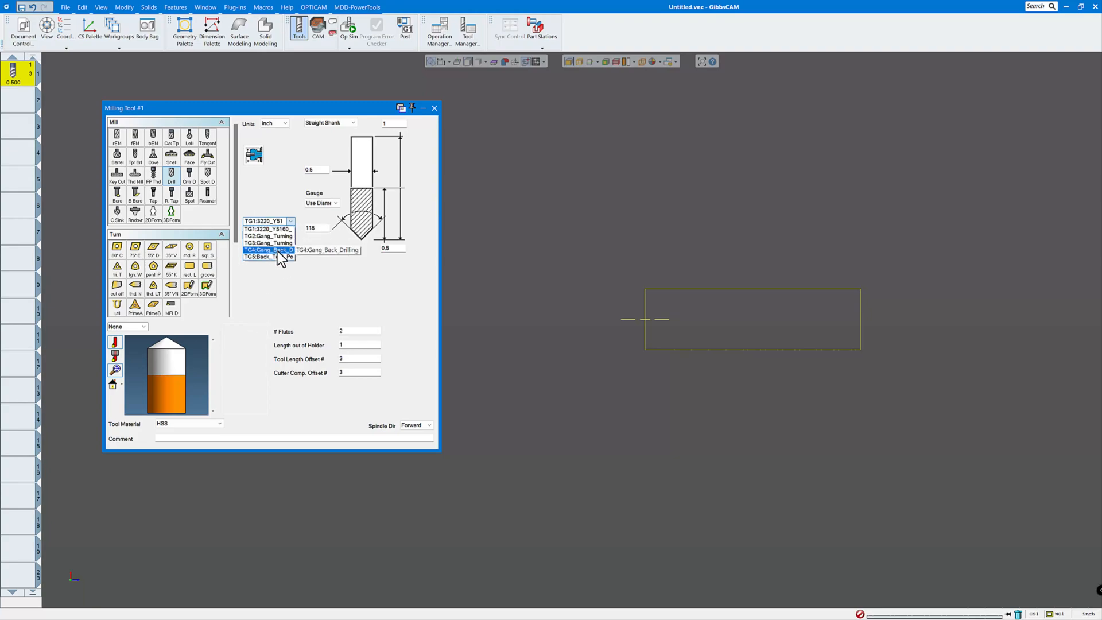
pyautogui.click(267, 251)
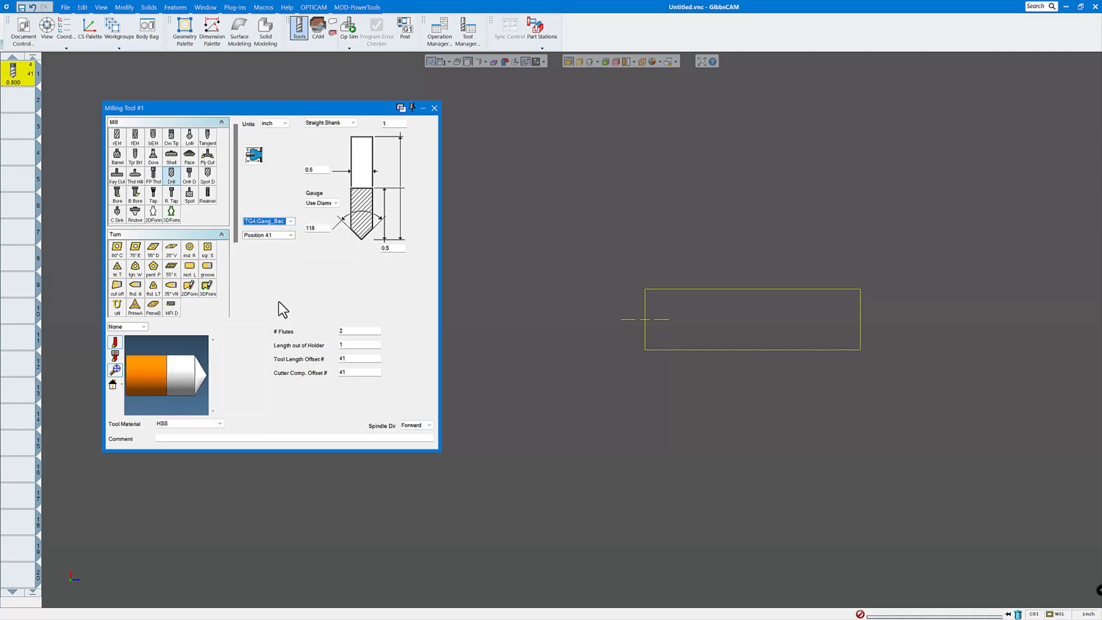
pyautogui.moveTo(449, 134)
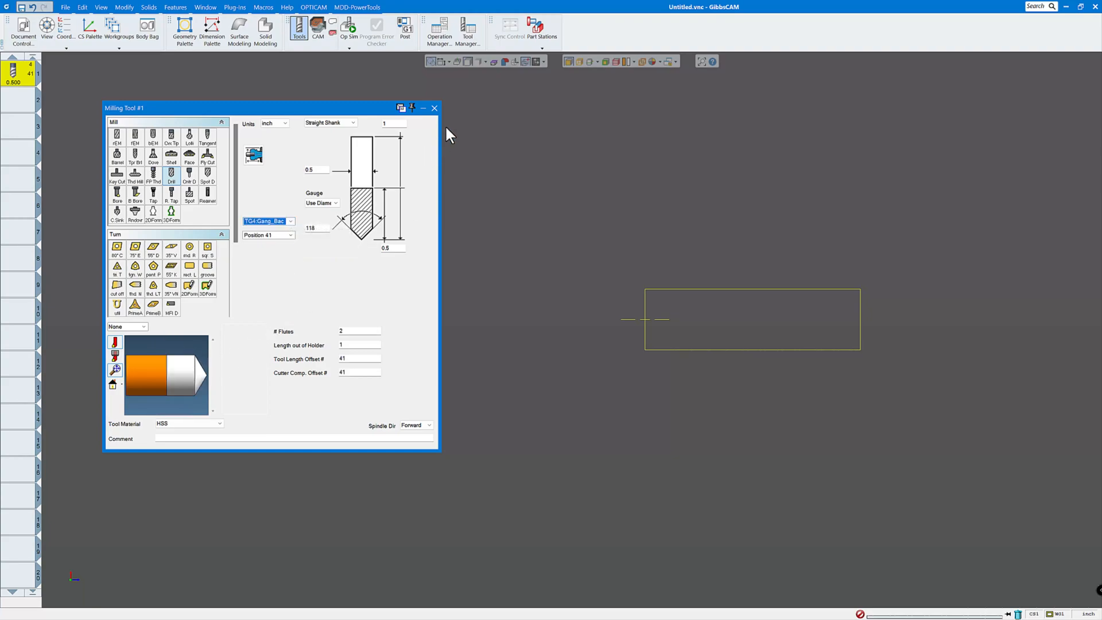
pyautogui.click(434, 108)
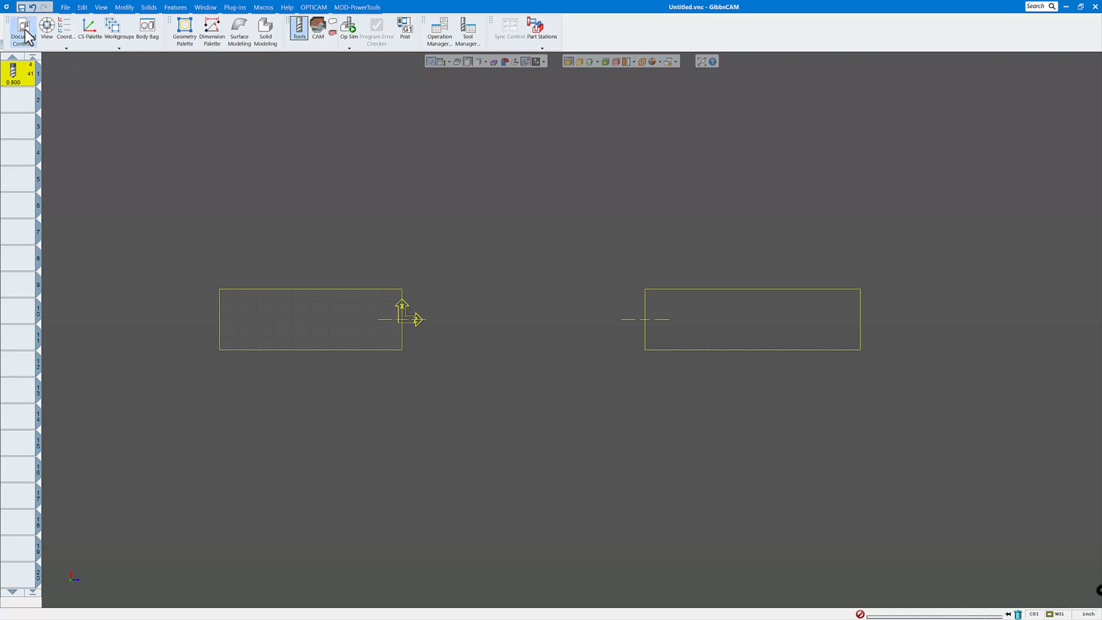
pyautogui.click(22, 30)
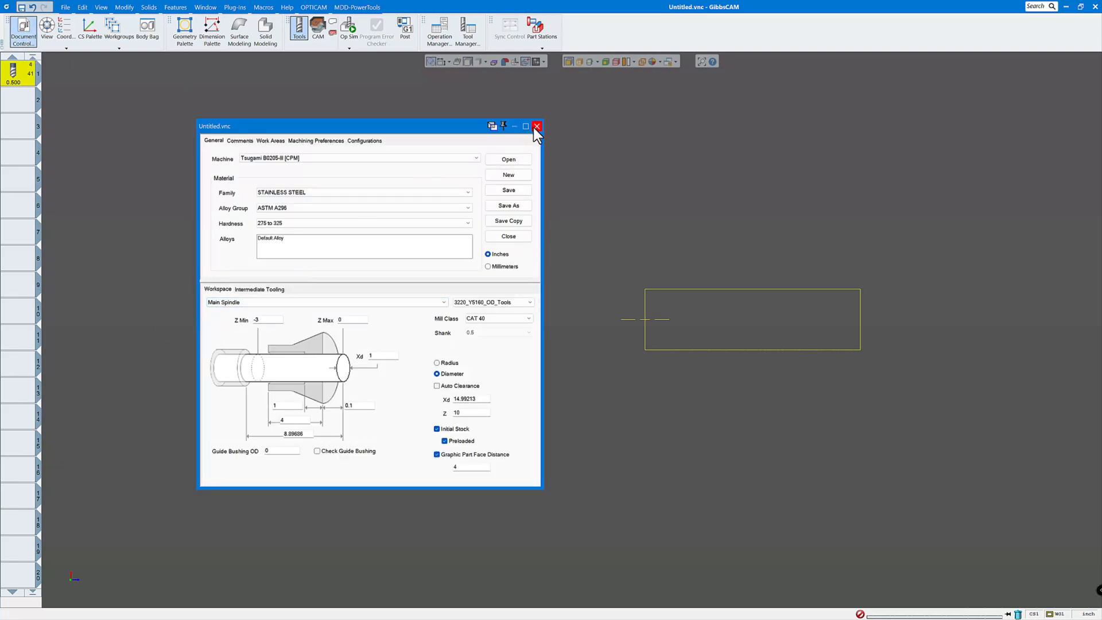
pyautogui.click(538, 127)
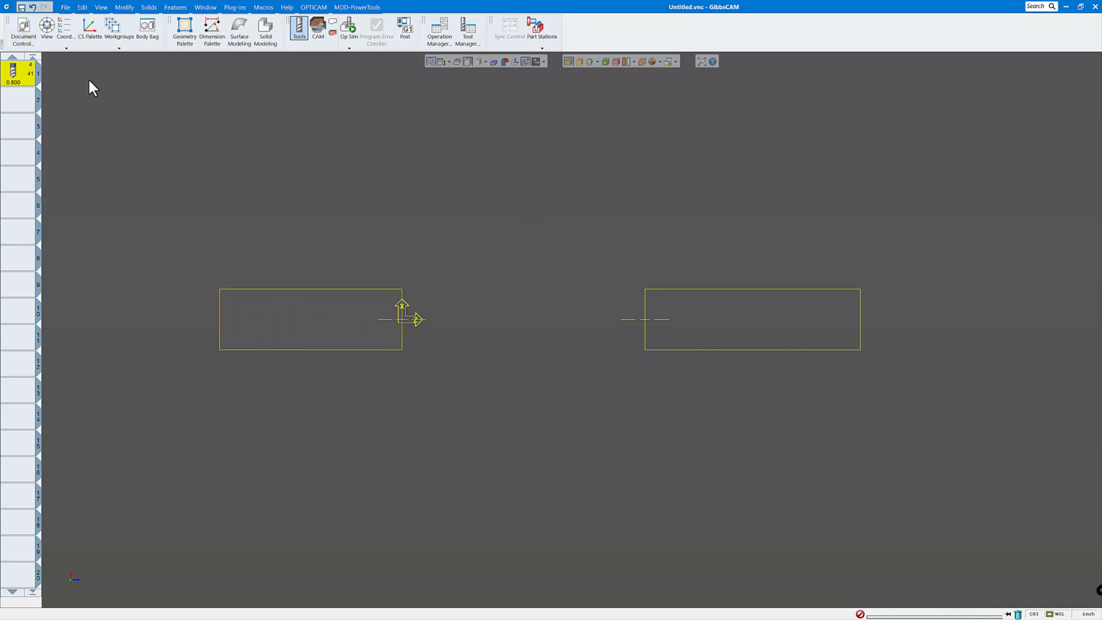
# Make the Sub Spindle (4) ZX plane the working coordinate system
pyautogui.click(65, 28)
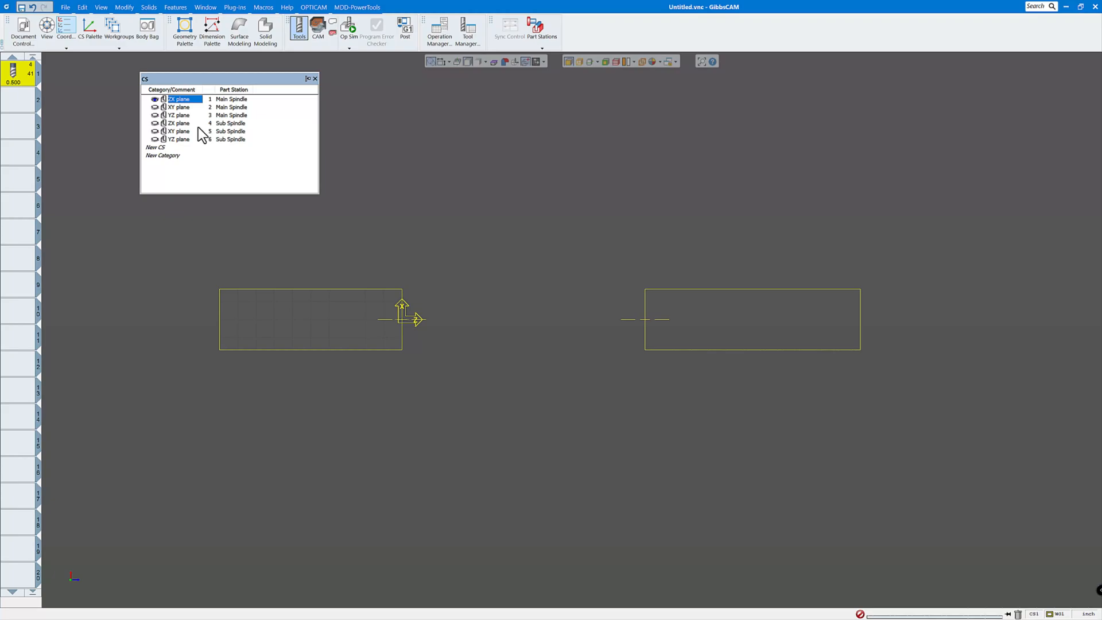
pyautogui.moveTo(188, 111)
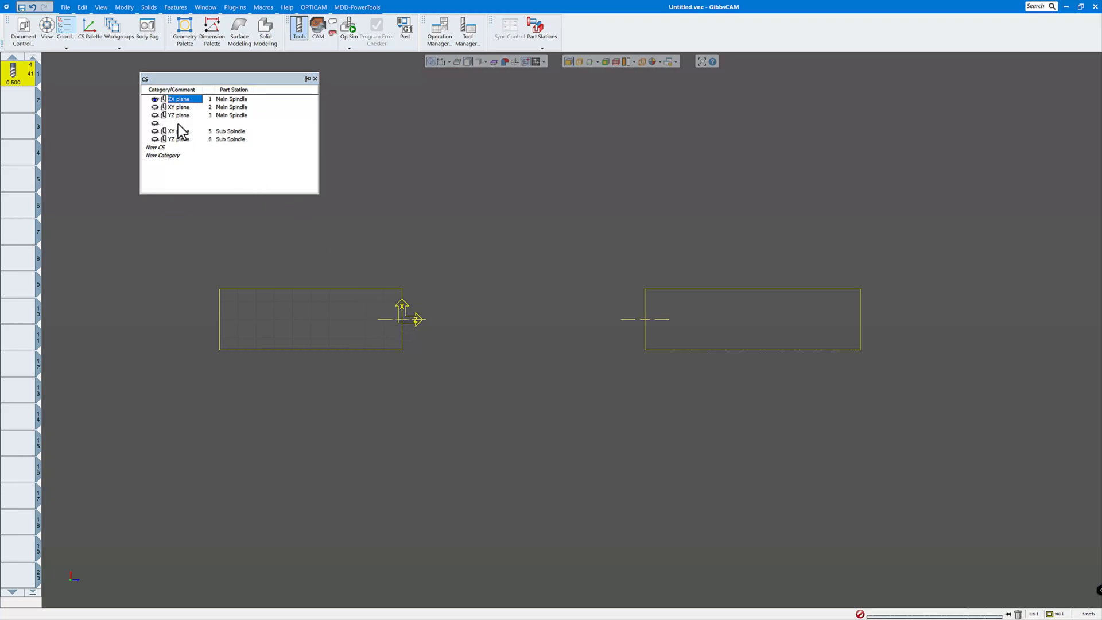
pyautogui.click(179, 123)
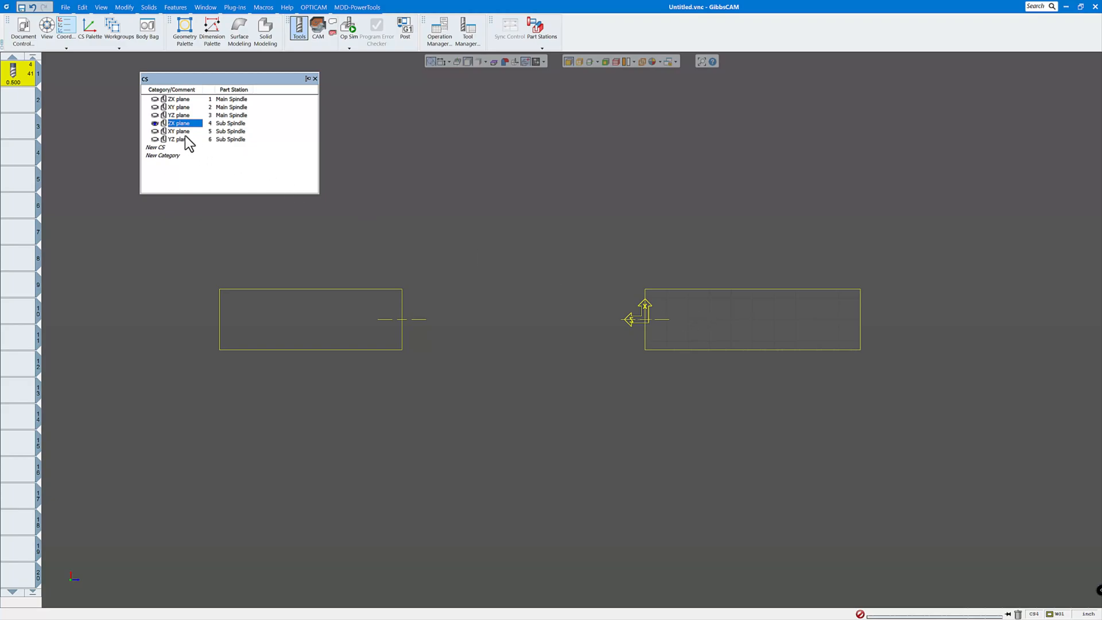
pyautogui.moveTo(182, 113)
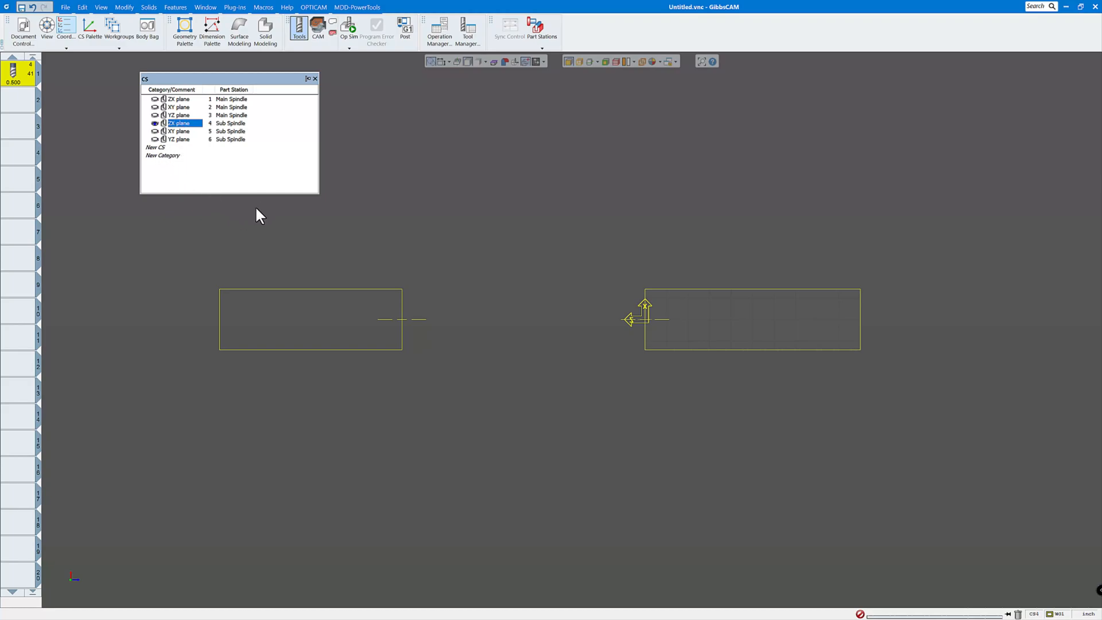
pyautogui.moveTo(294, 112)
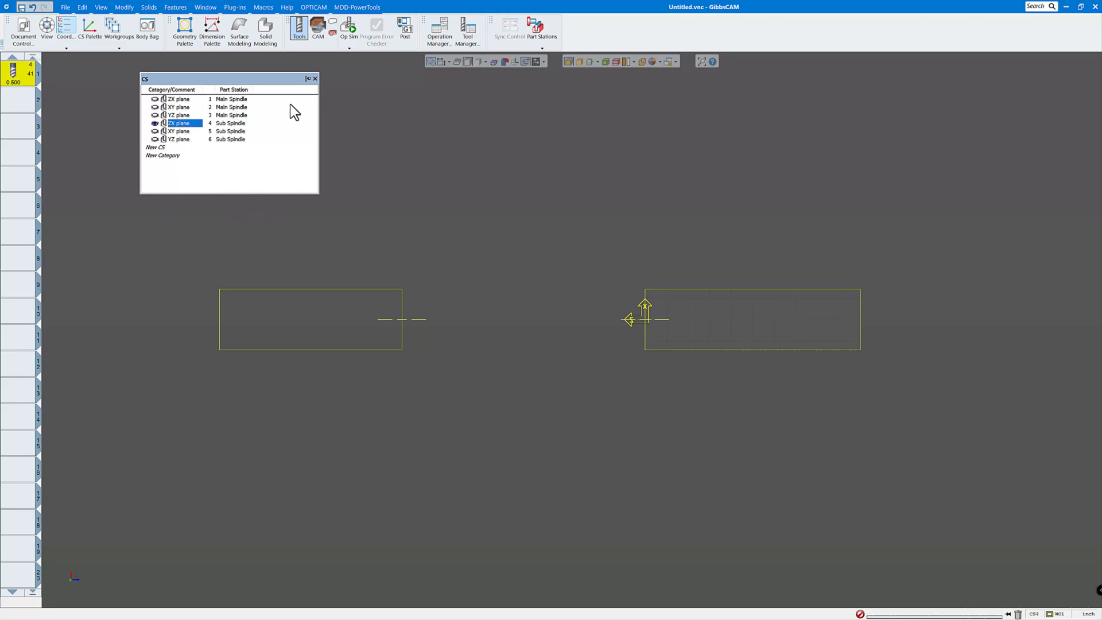
pyautogui.click(314, 78)
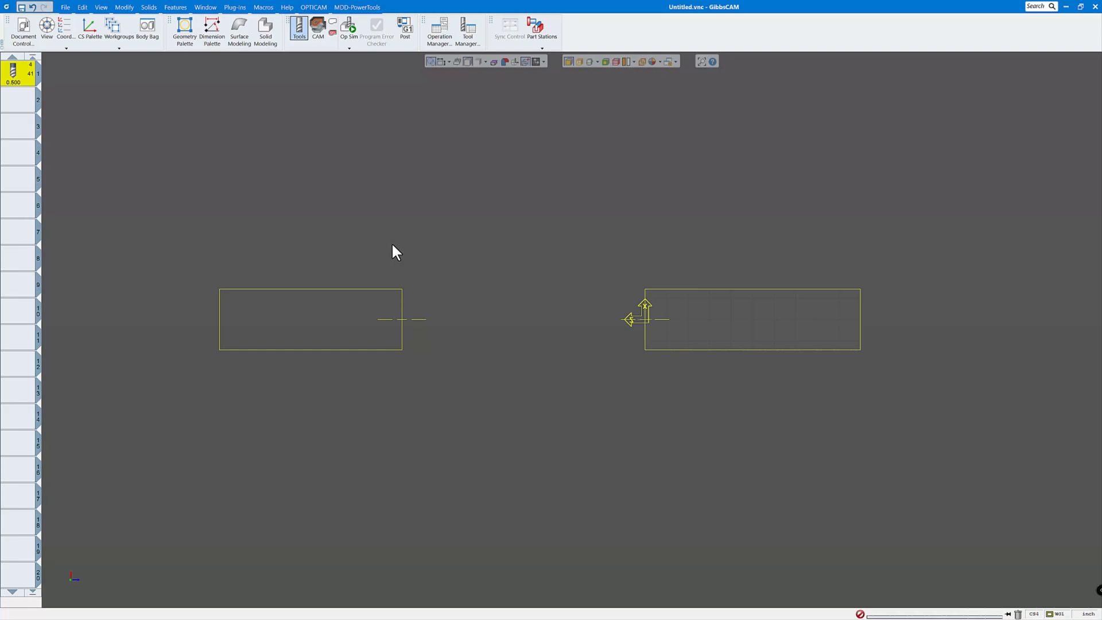
pyautogui.moveTo(422, 239)
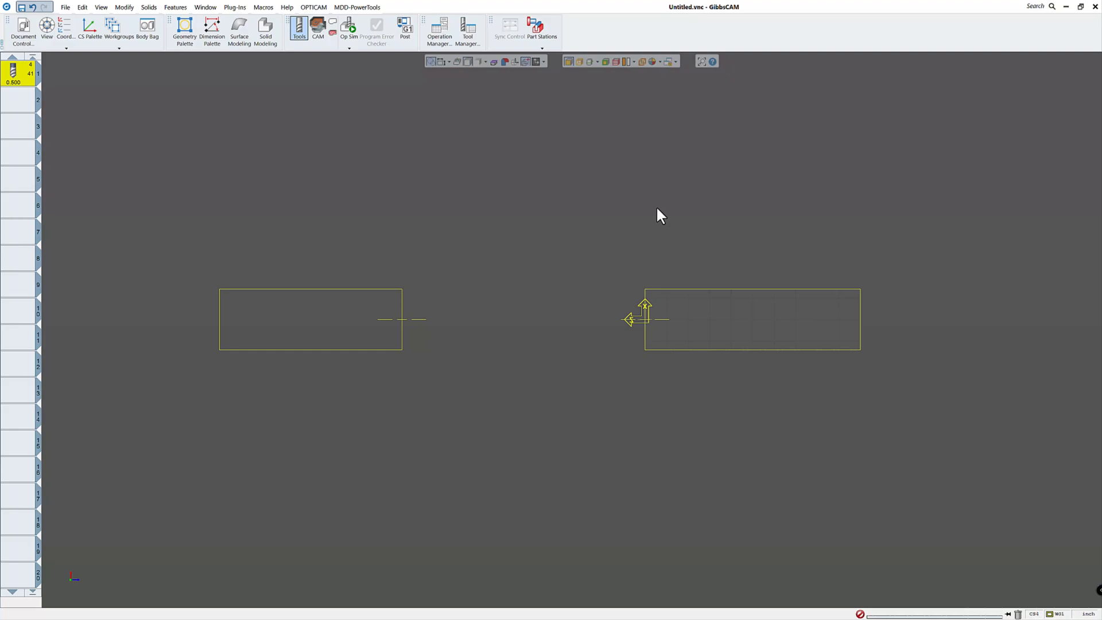
pyautogui.moveTo(322, 104)
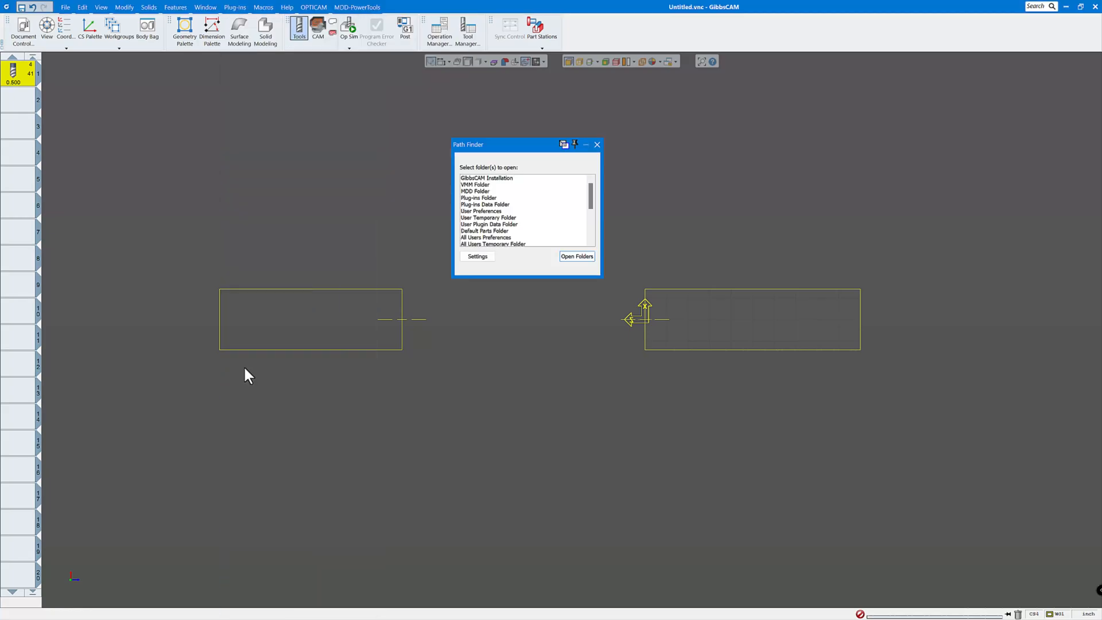
# Open the All Users MDD Folder from Path Finder and scroll through its machine files
pyautogui.moveTo(527, 144); pyautogui.dragTo(380, 106)
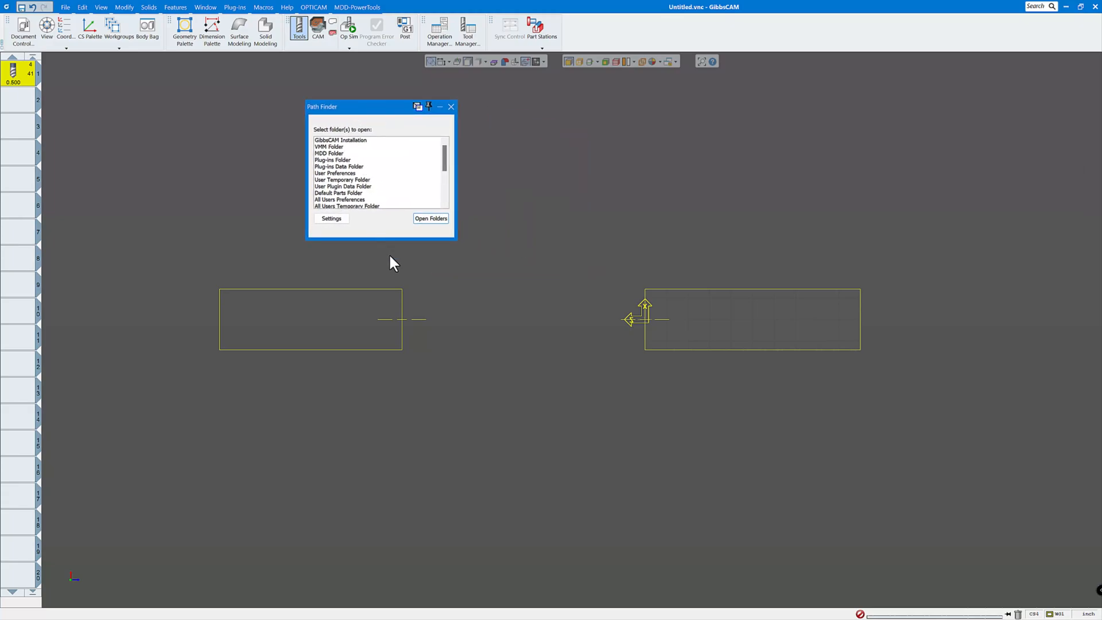
pyautogui.moveTo(457, 244)
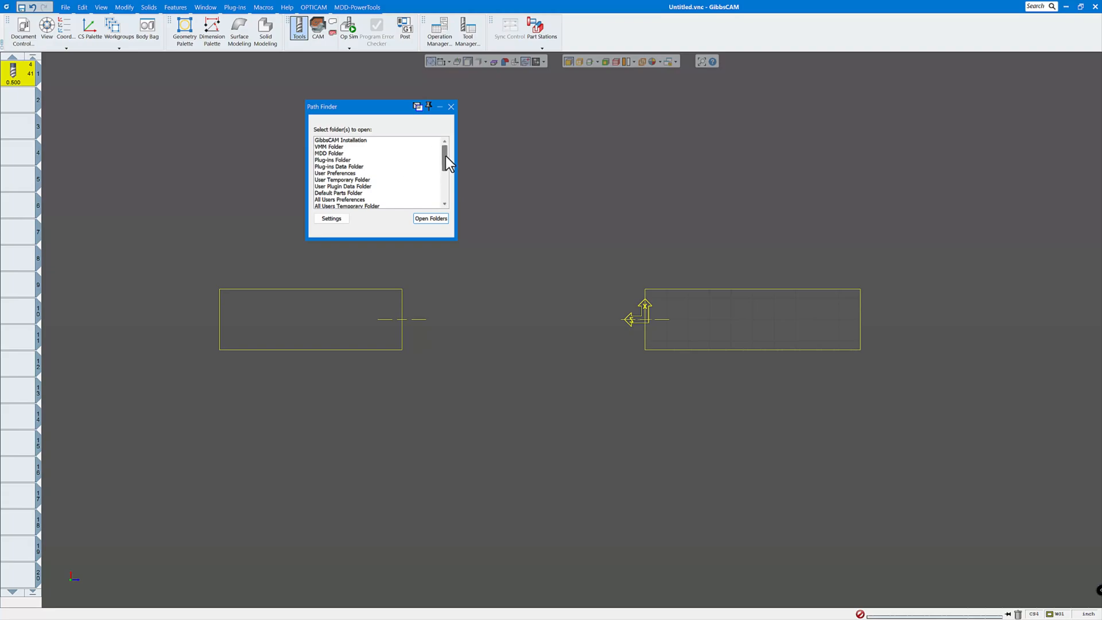
pyautogui.scroll(-3)
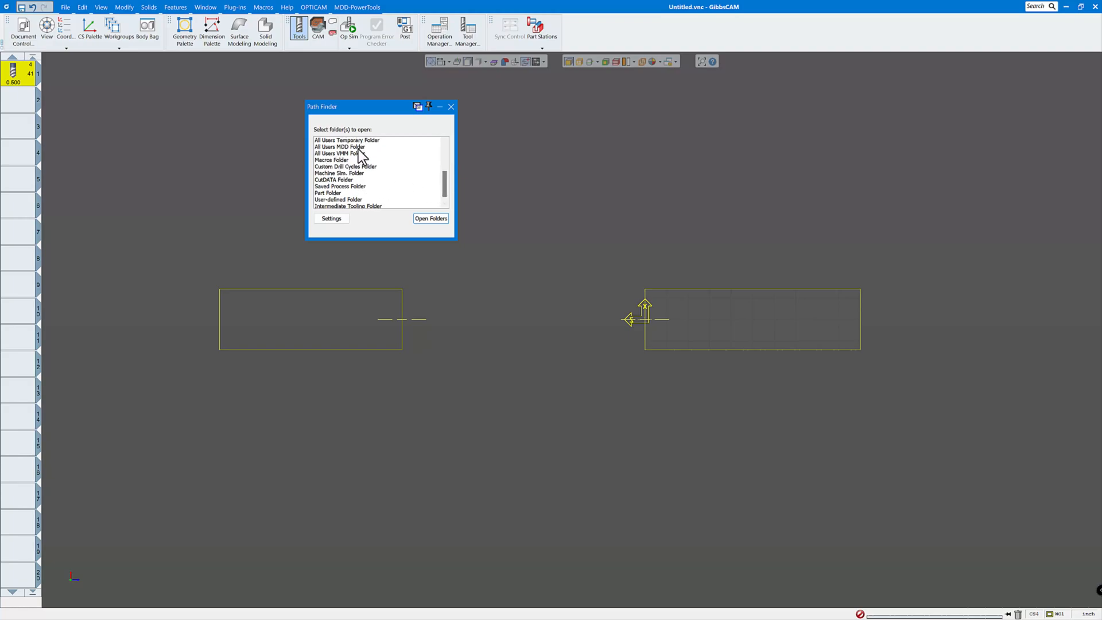
pyautogui.moveTo(331, 156)
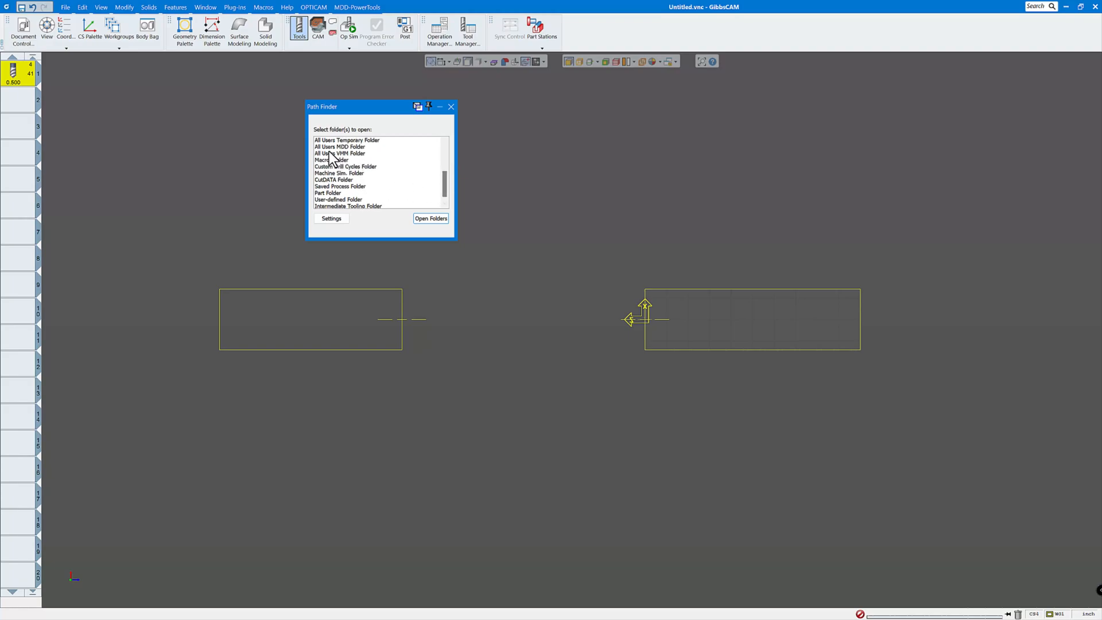
pyautogui.click(340, 147)
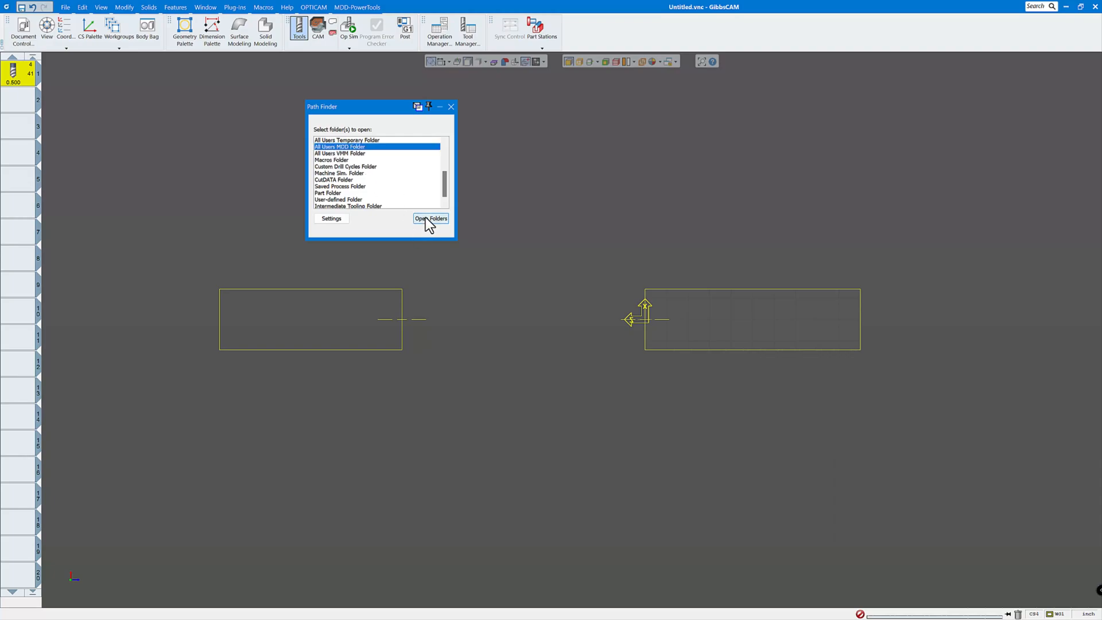
pyautogui.click(430, 219)
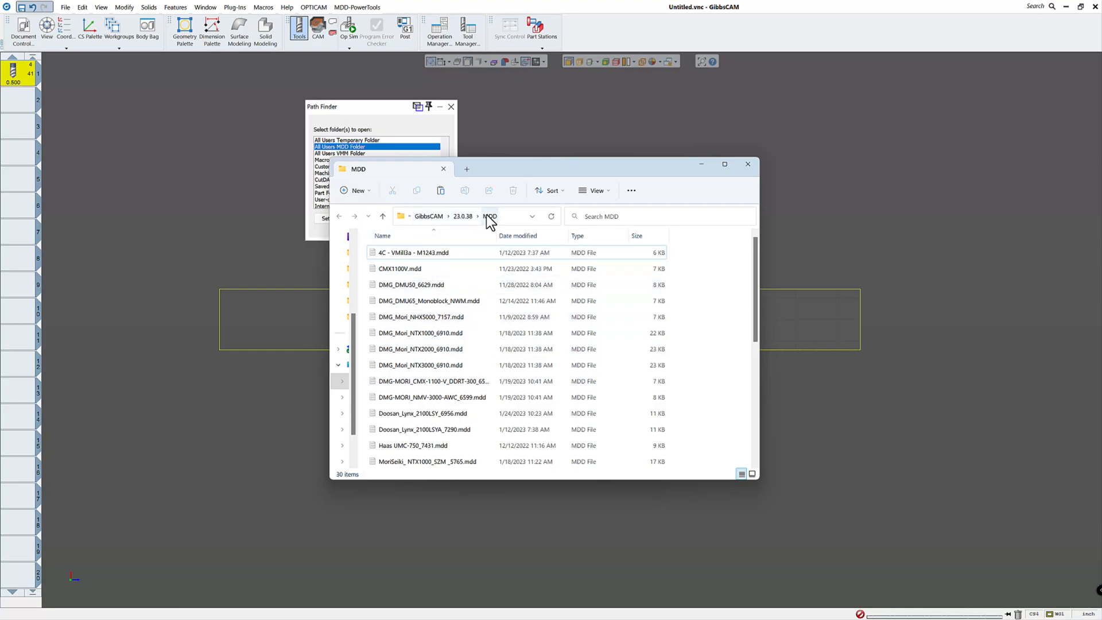
pyautogui.click(420, 317)
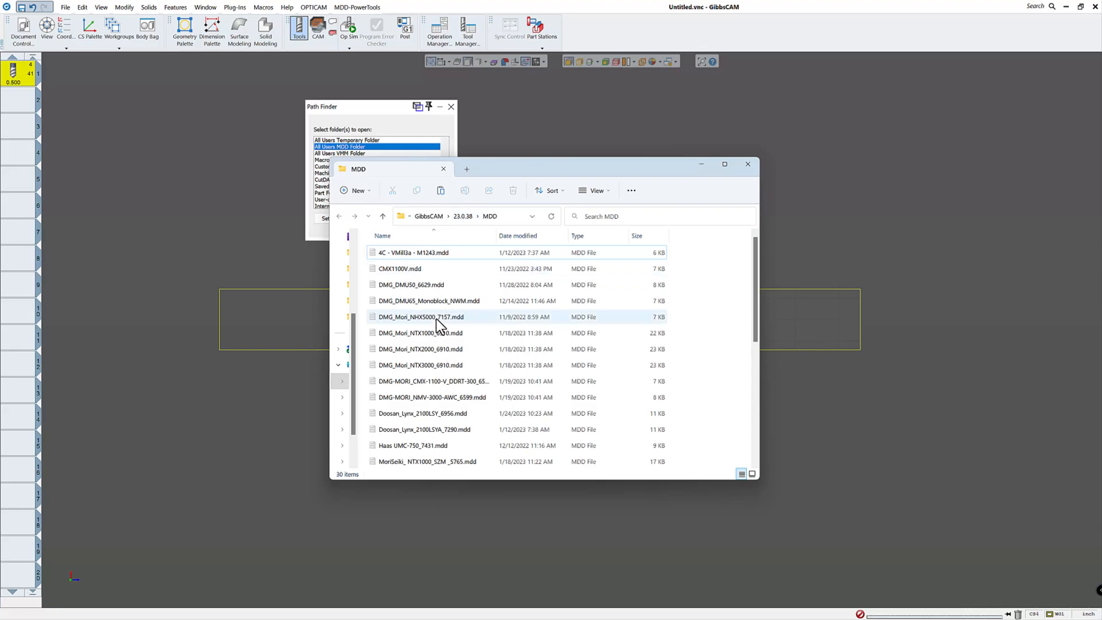
pyautogui.scroll(-3)
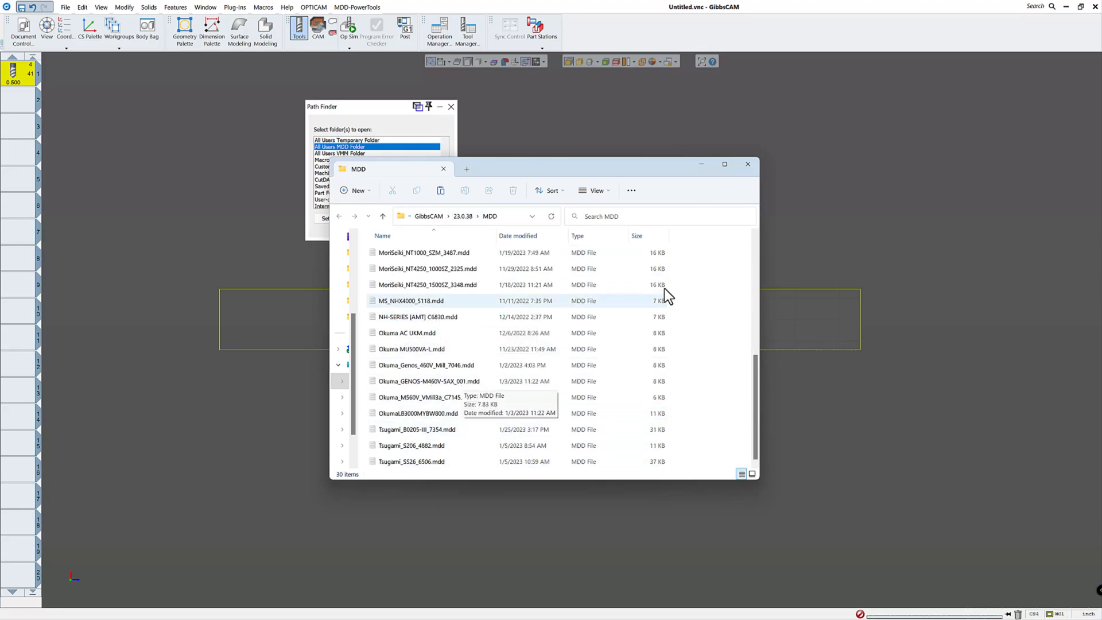
# Close the MDD window, then open the All Users VMM folder and select Tsugami_S206_4882.vmm
pyautogui.click(748, 163)
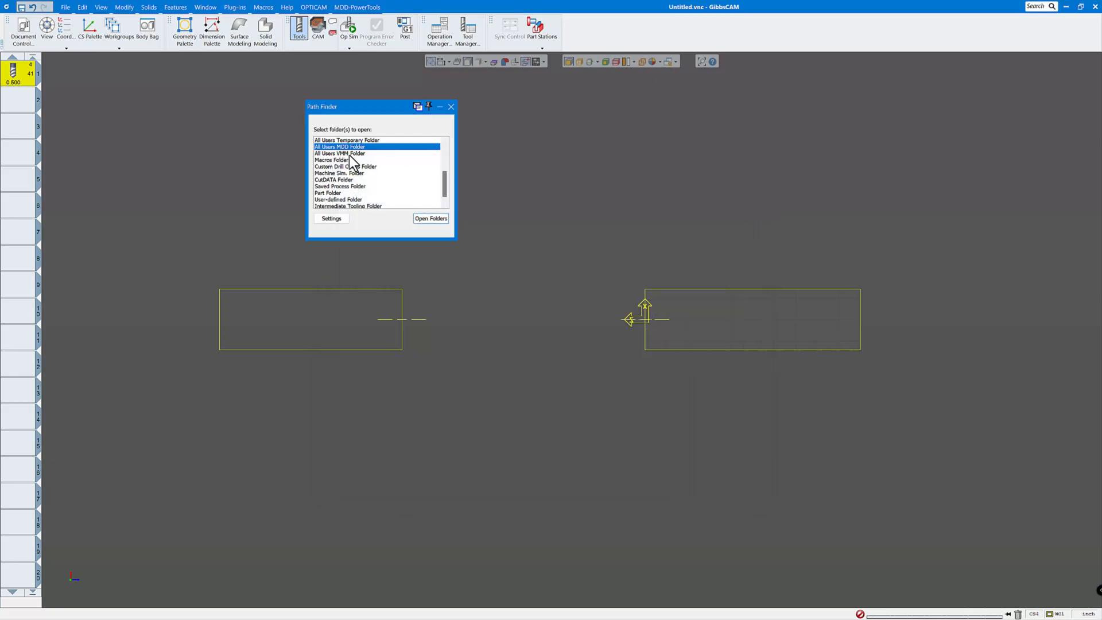
pyautogui.click(339, 153)
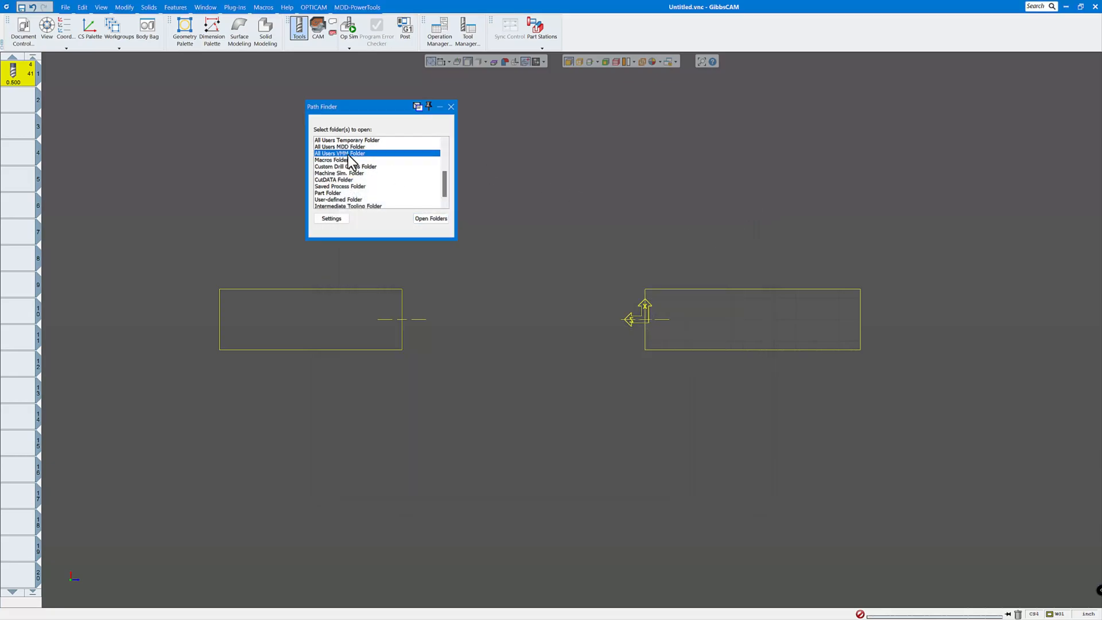
pyautogui.moveTo(432, 219)
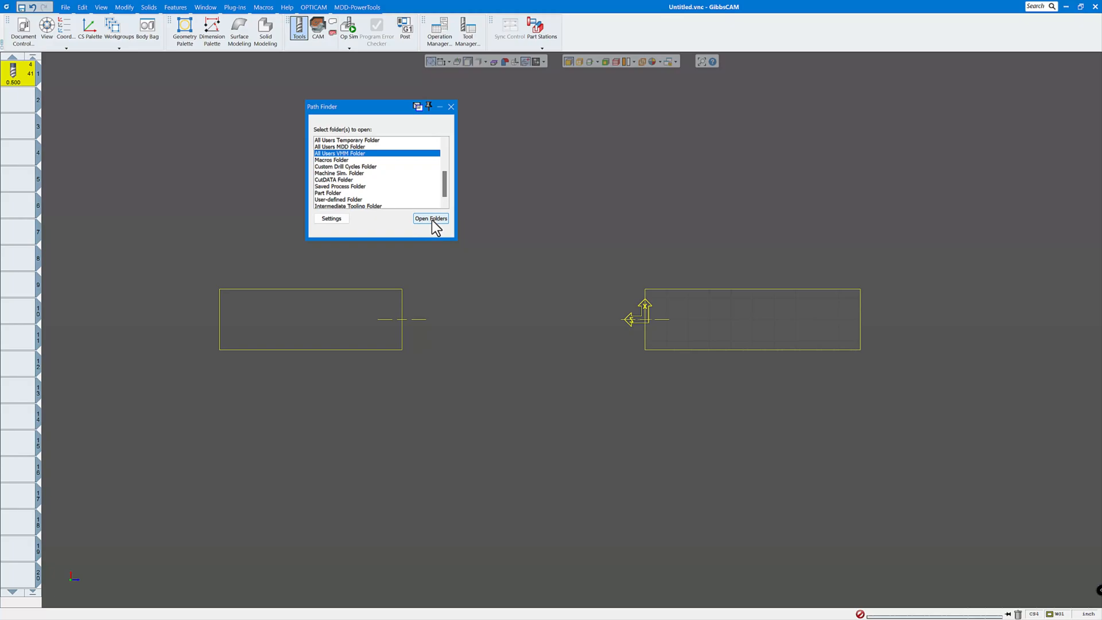
pyautogui.click(431, 219)
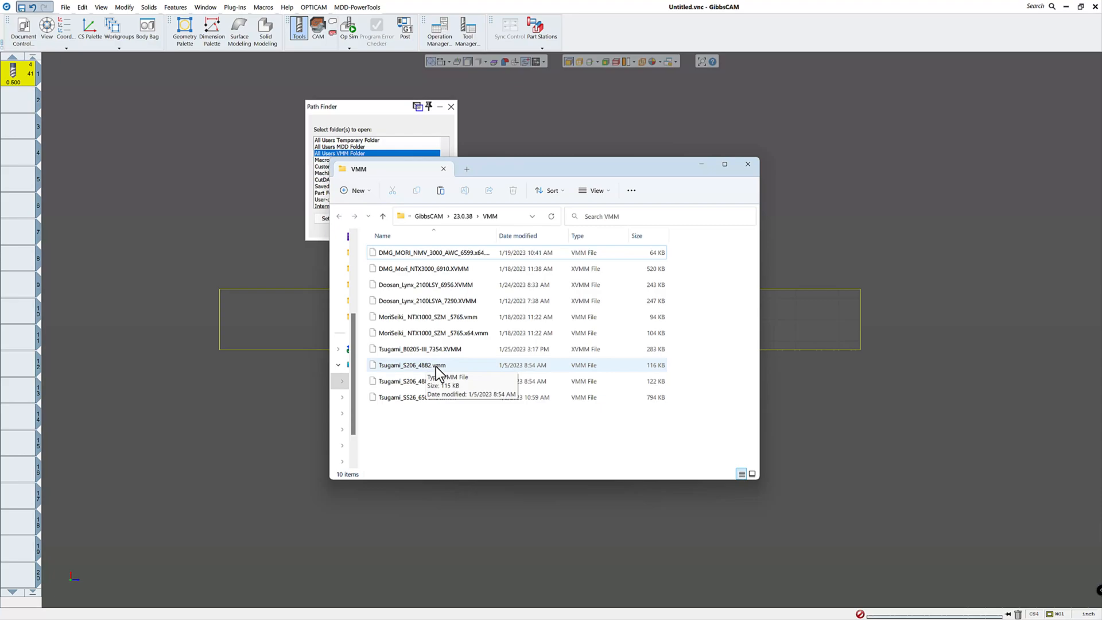
pyautogui.moveTo(457, 426)
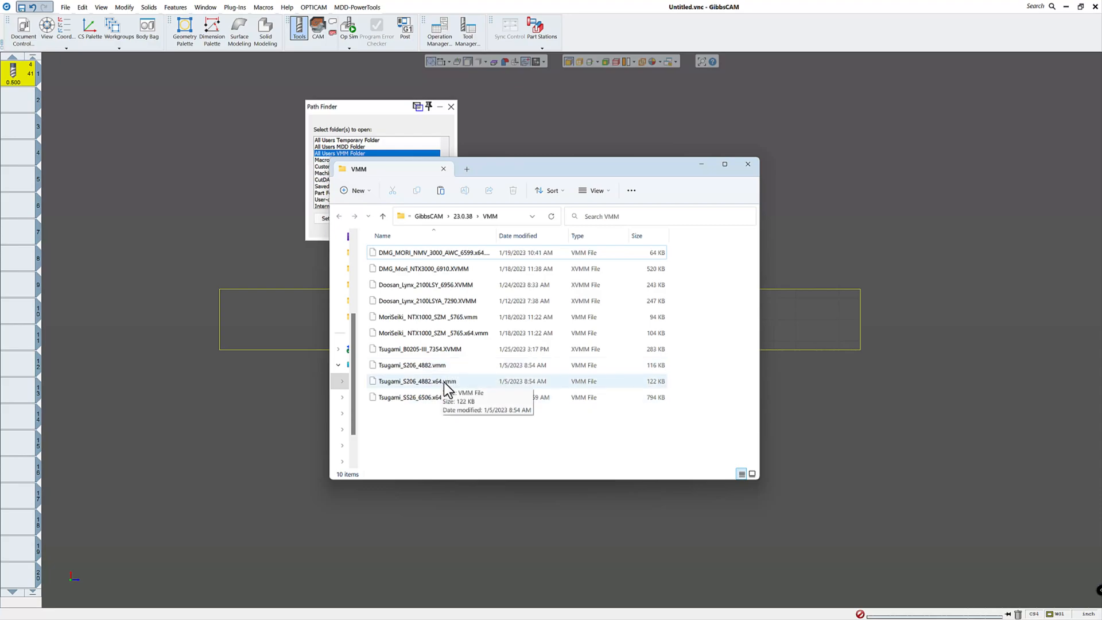
pyautogui.click(412, 366)
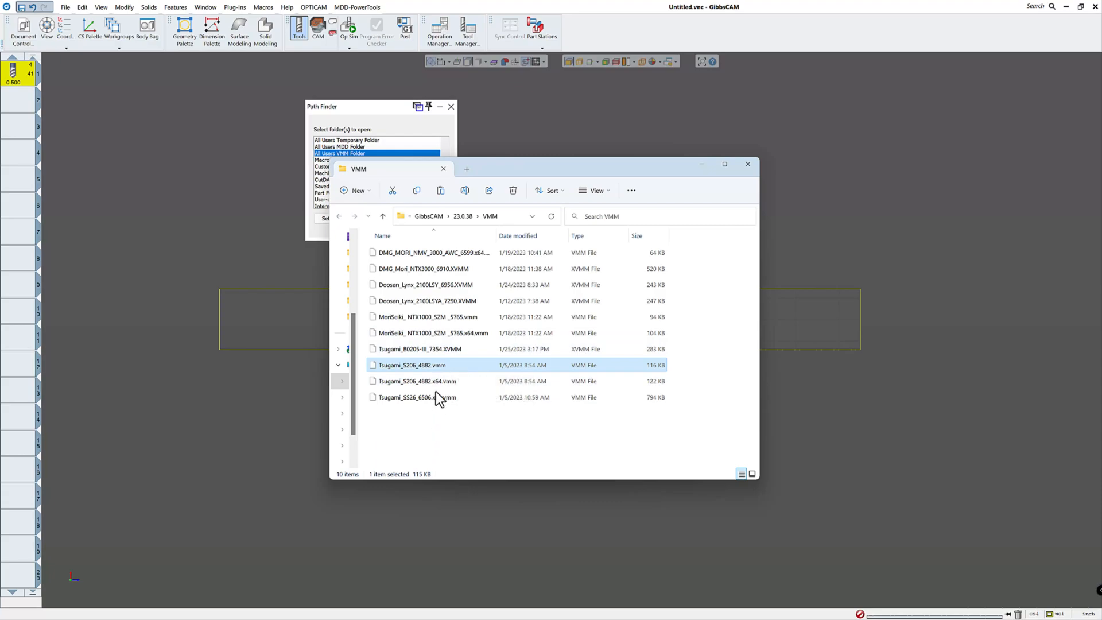
pyautogui.moveTo(422, 369)
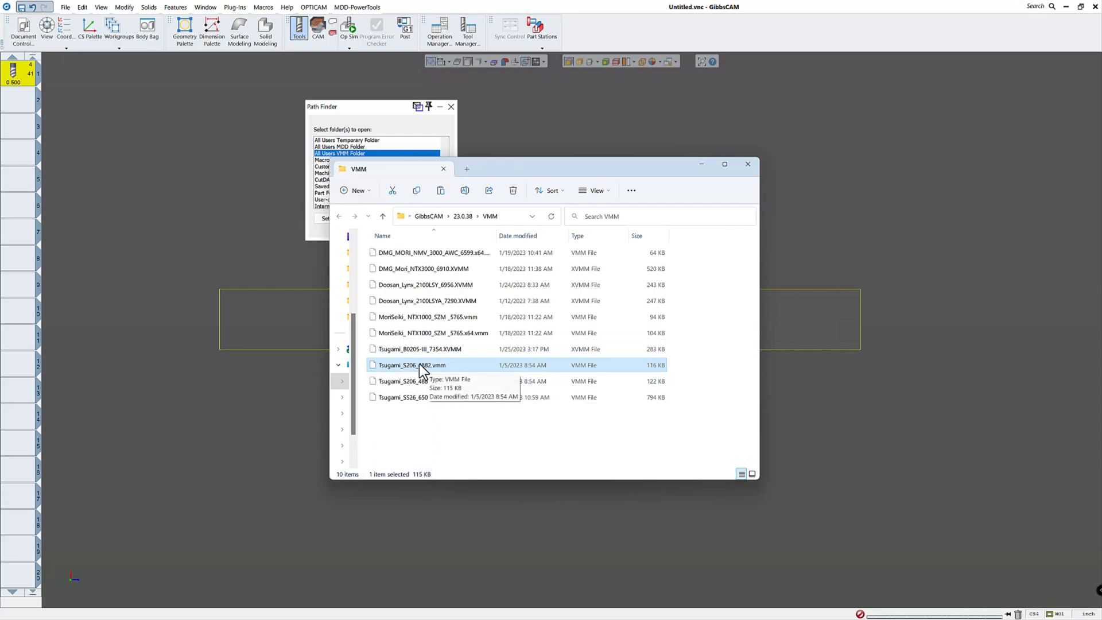
pyautogui.moveTo(412, 371)
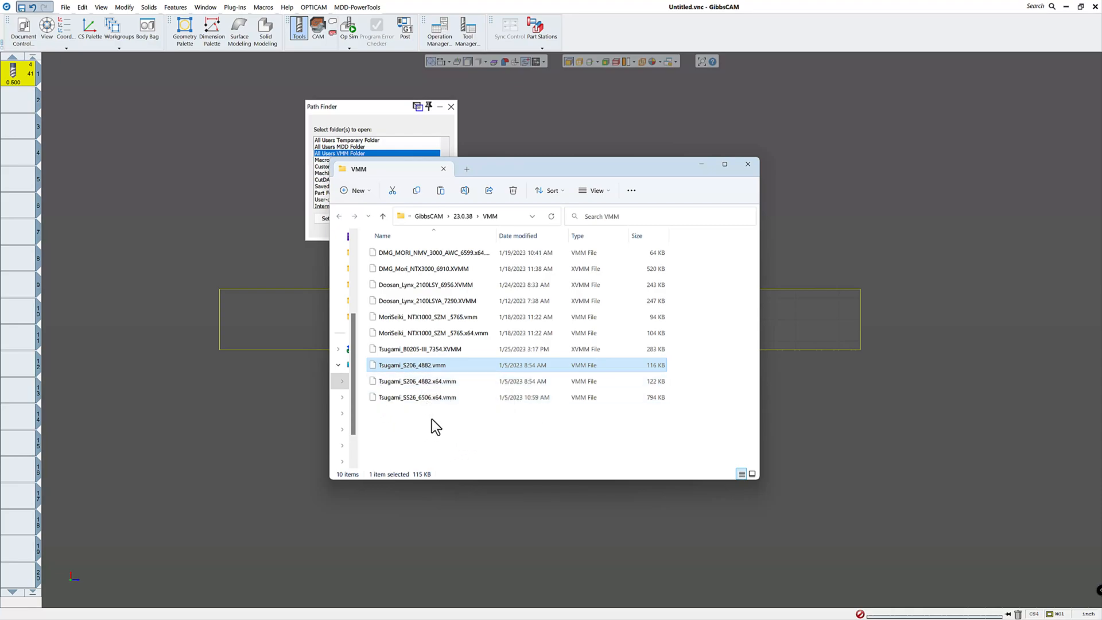
pyautogui.moveTo(423, 423)
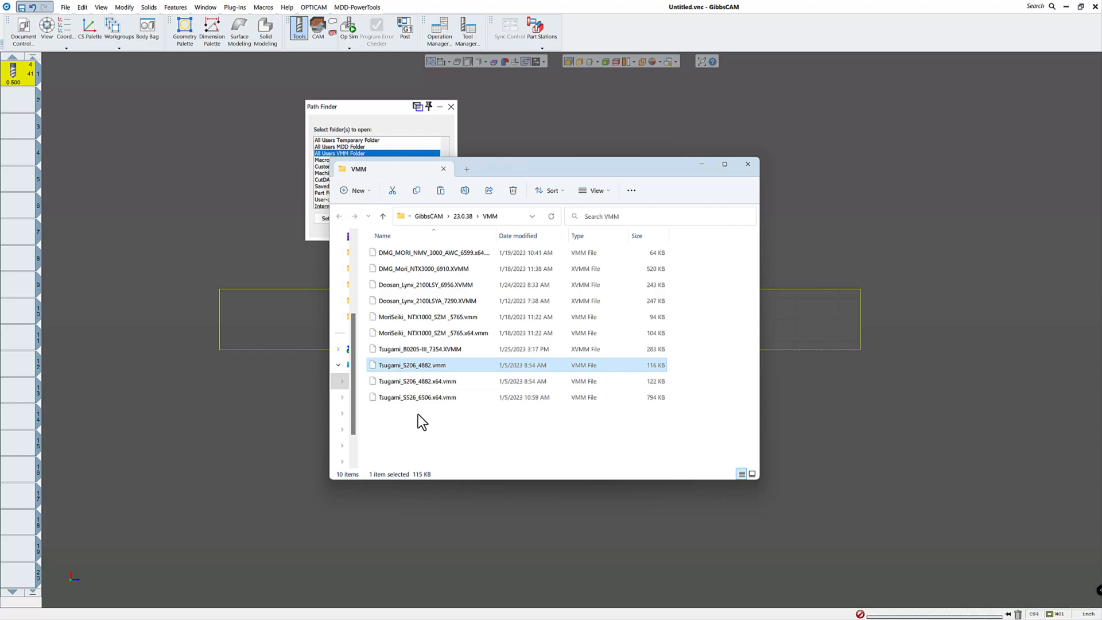
pyautogui.moveTo(469, 432)
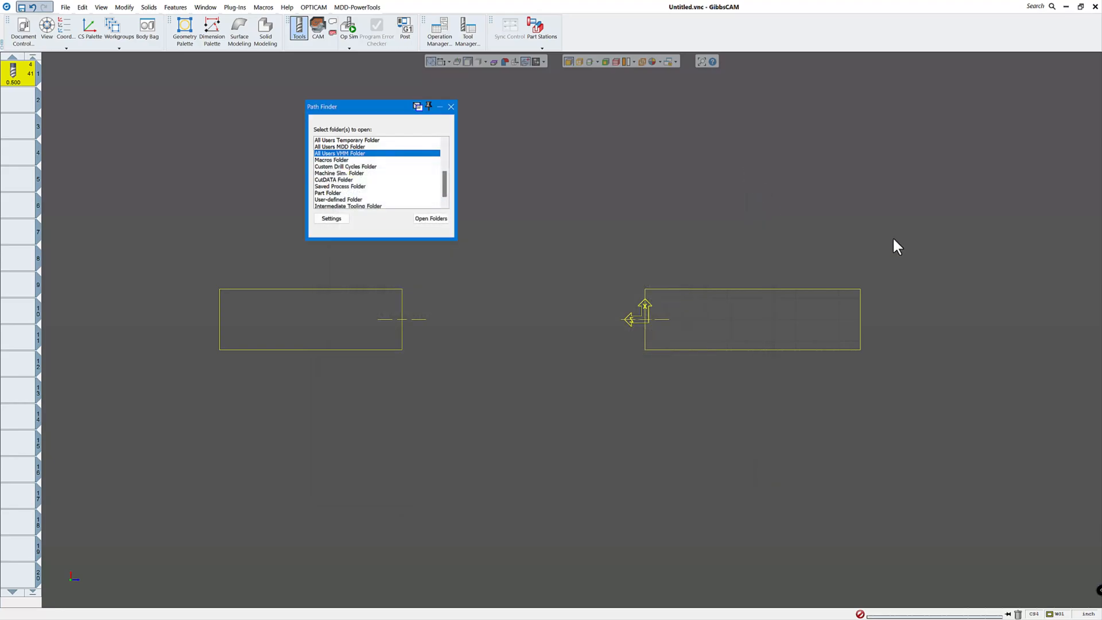
pyautogui.click(344, 167)
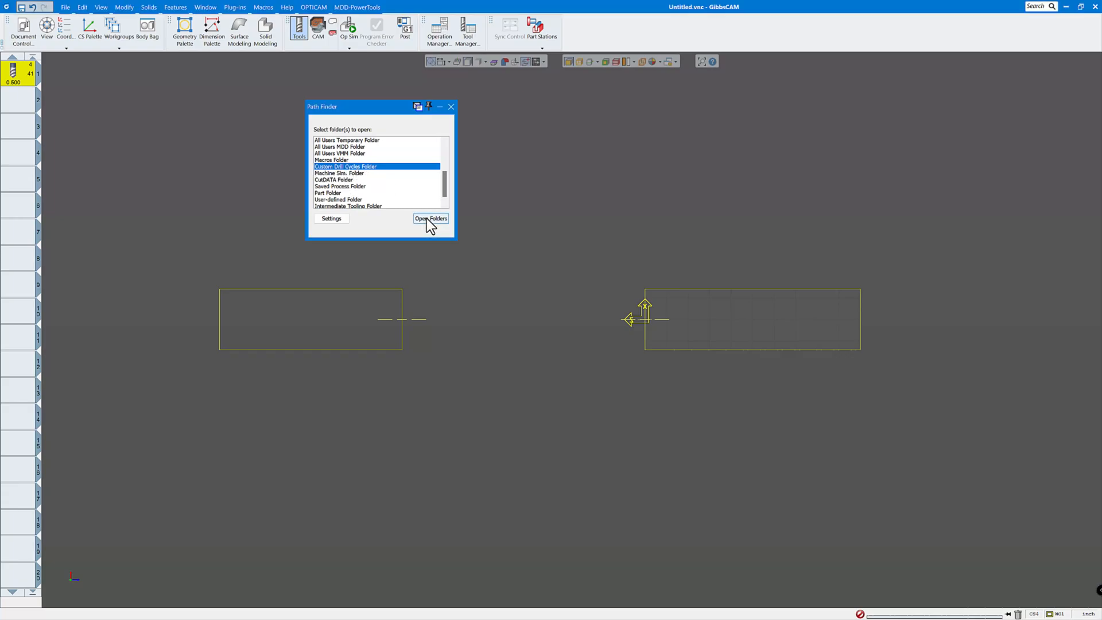
pyautogui.click(431, 218)
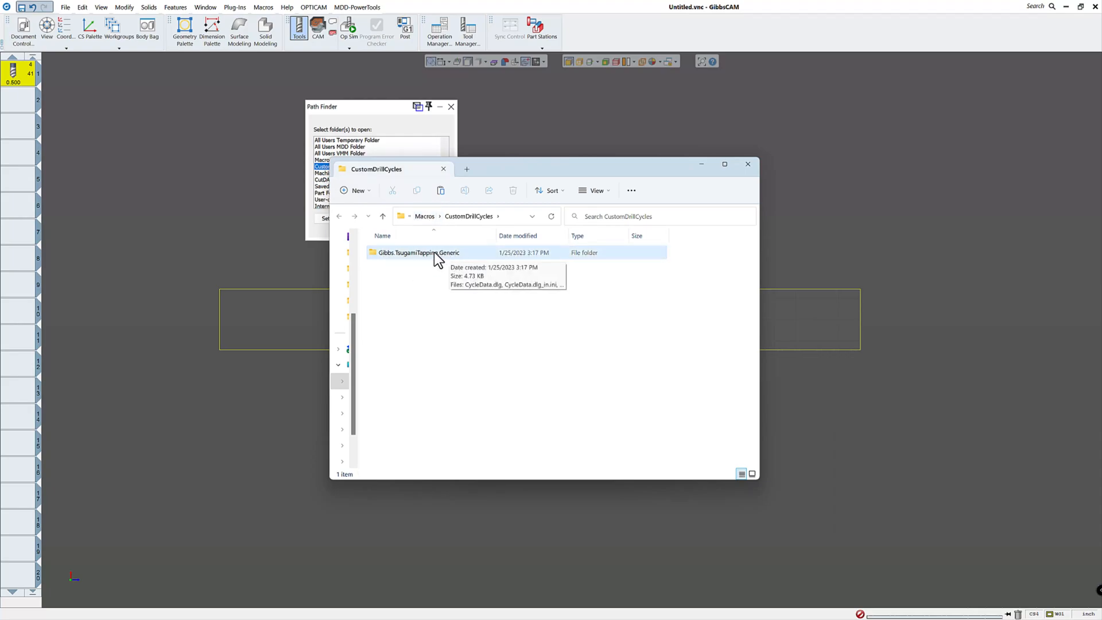
pyautogui.moveTo(746, 167)
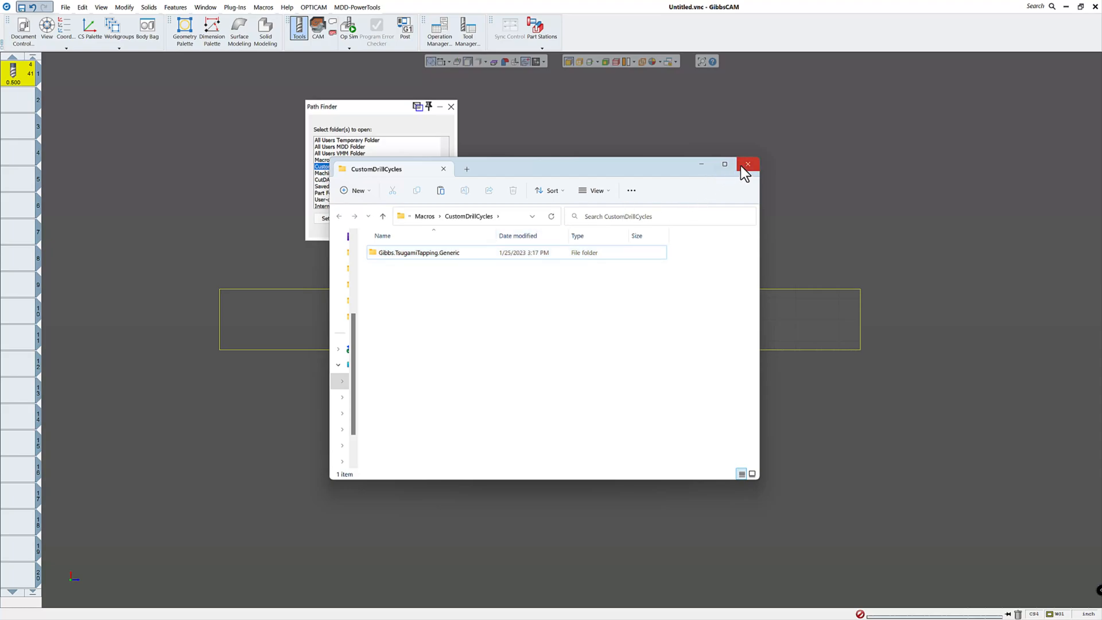
pyautogui.click(748, 164)
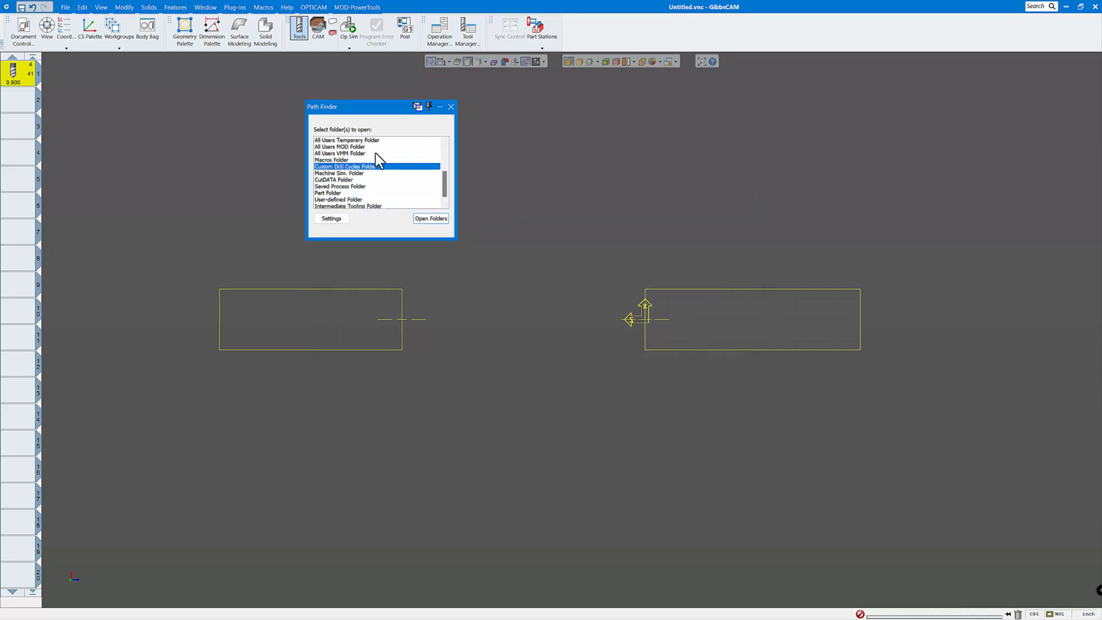
# Browse the CutDATA folder in Explorer, close it, and dismiss Path Finder
pyautogui.click(334, 179)
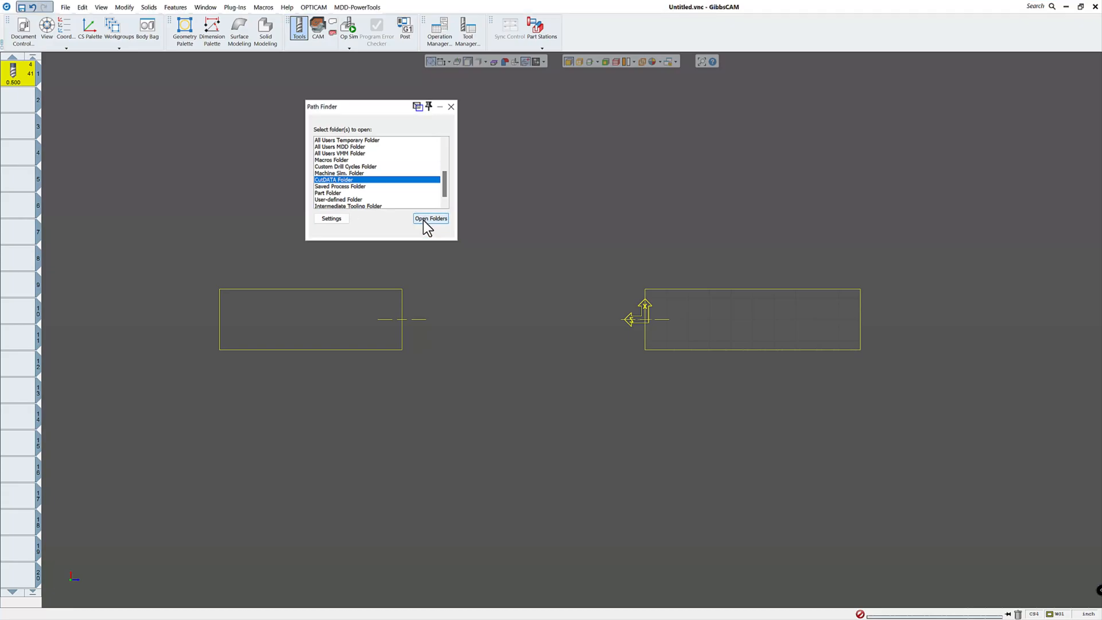
pyautogui.click(430, 218)
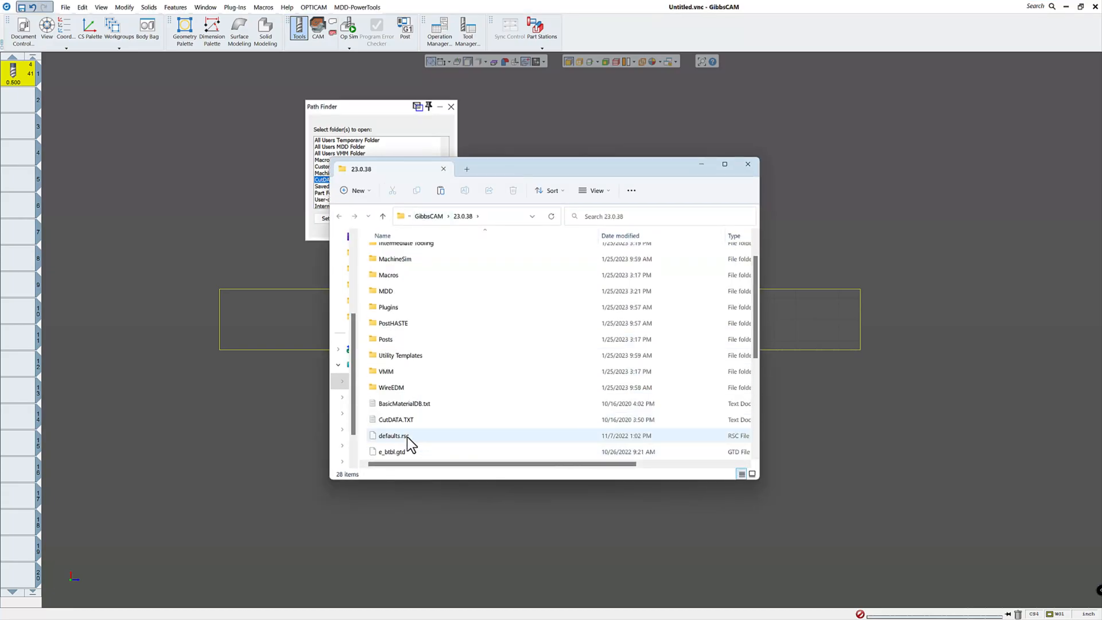
pyautogui.scroll(-3)
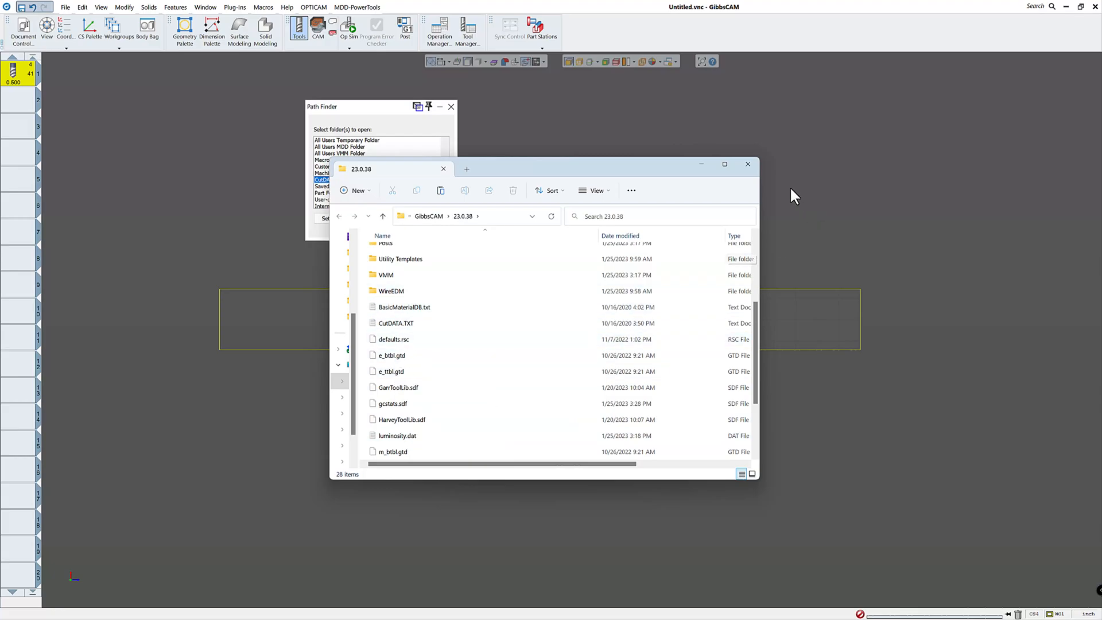
pyautogui.click(748, 164)
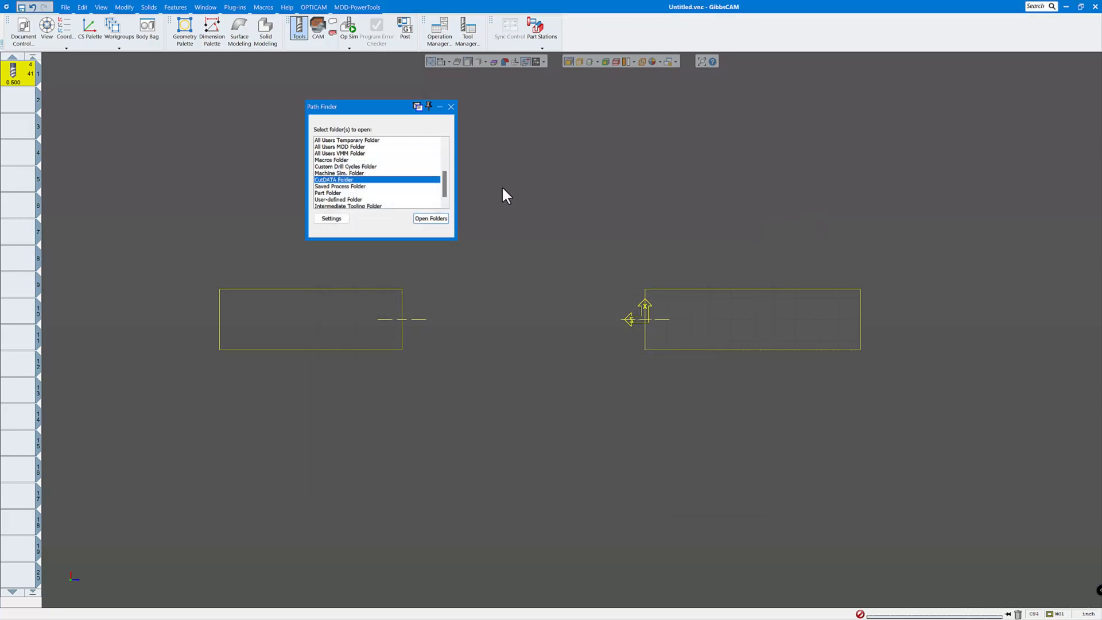
pyautogui.moveTo(541, 190)
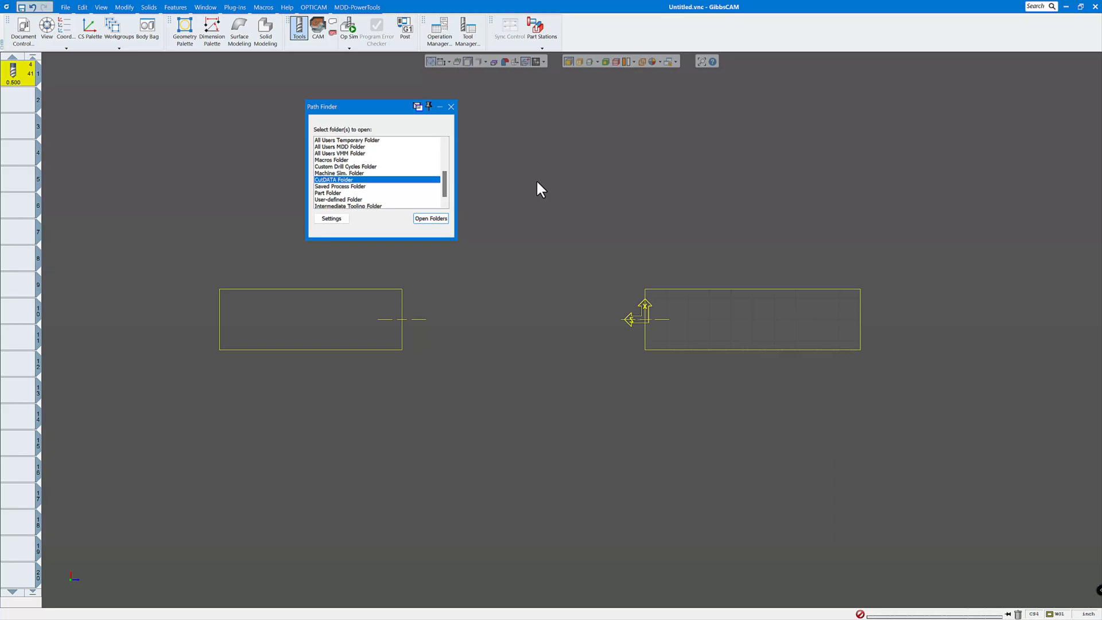
pyautogui.moveTo(354, 188)
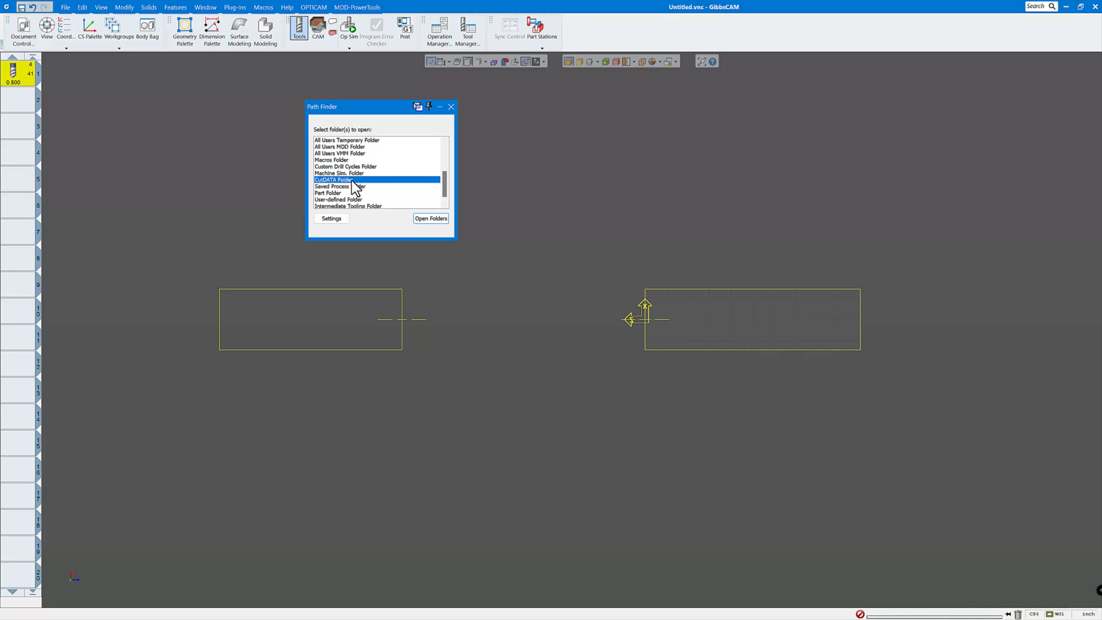
pyautogui.click(431, 219)
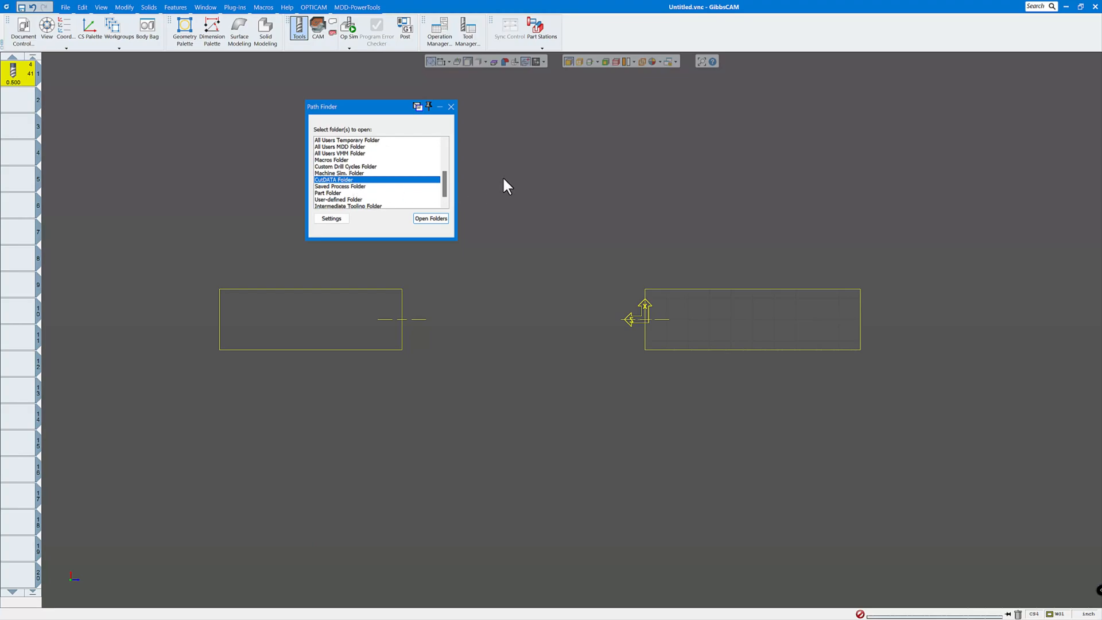
pyautogui.moveTo(568, 153)
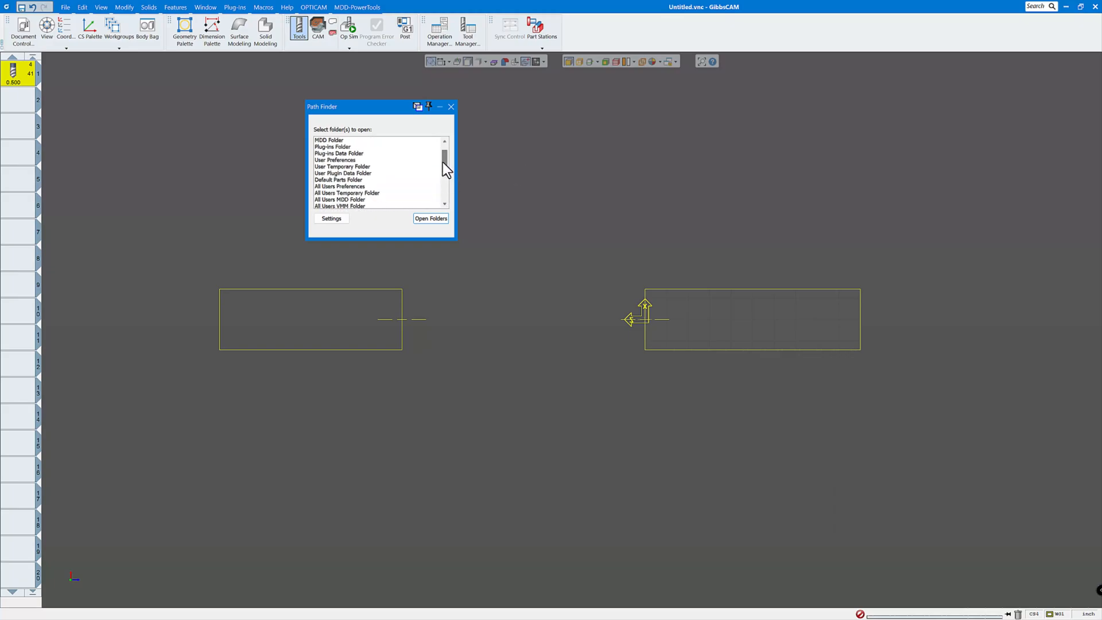
pyautogui.click(451, 106)
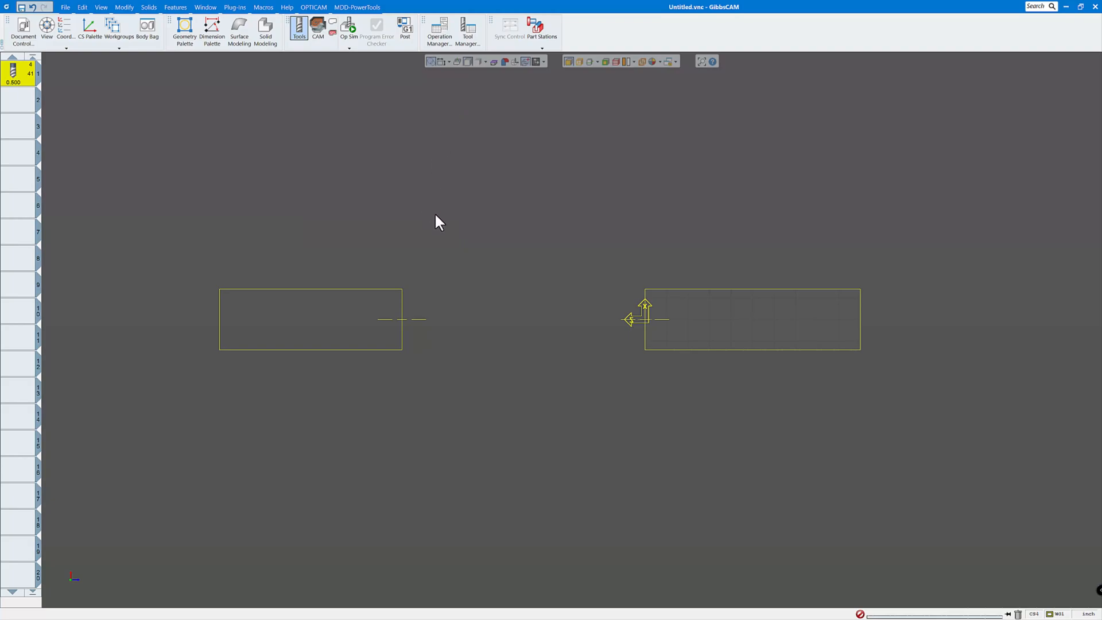
pyautogui.moveTo(435, 234)
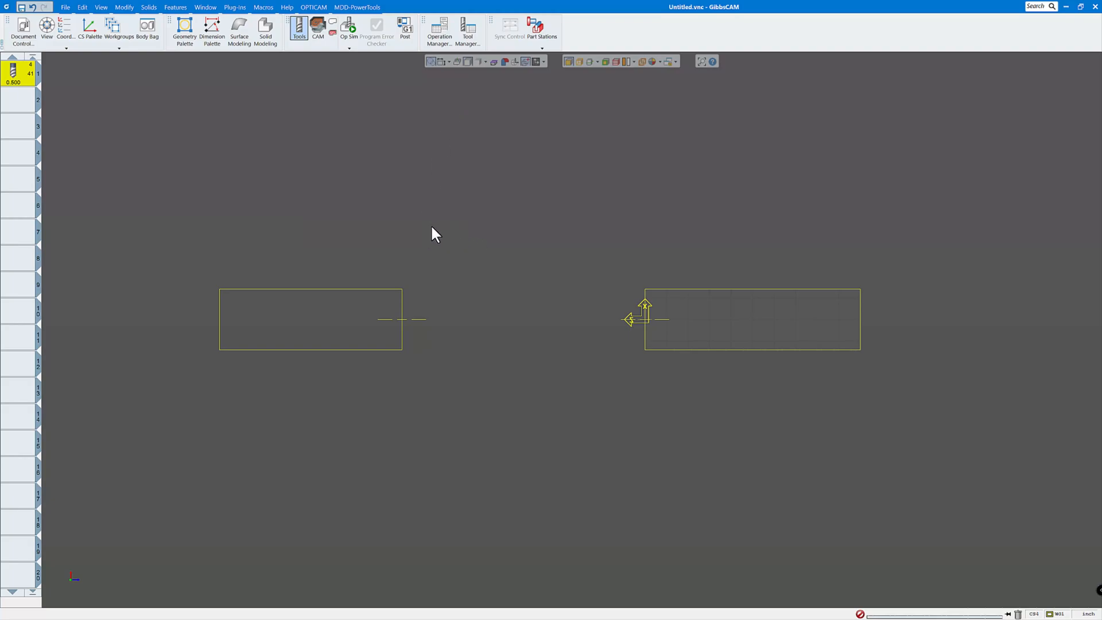